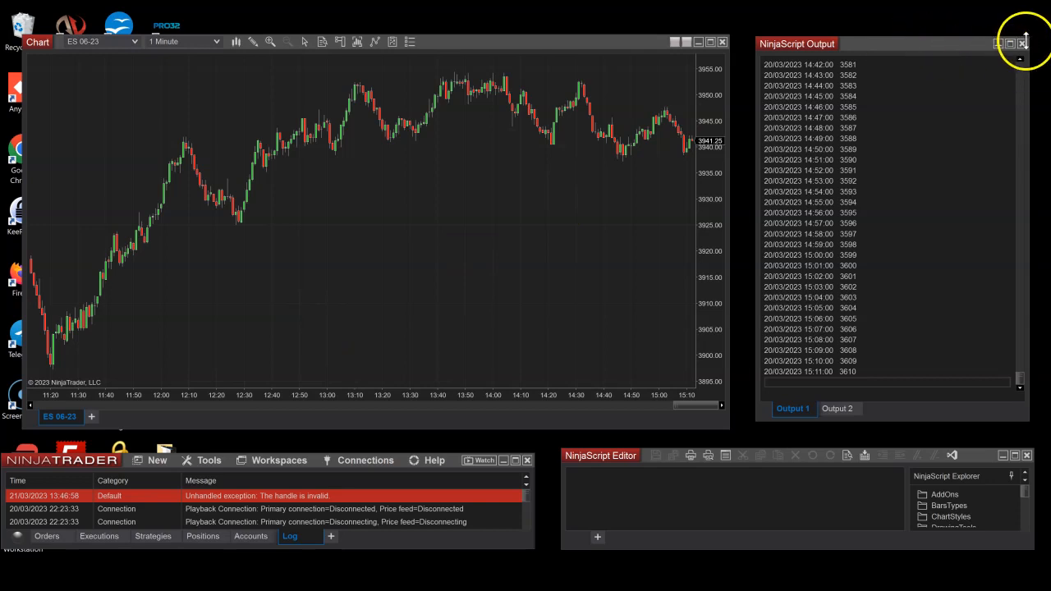
Step: Close the NinjaScript Output log window beside the ES chart
left_click(1021, 43)
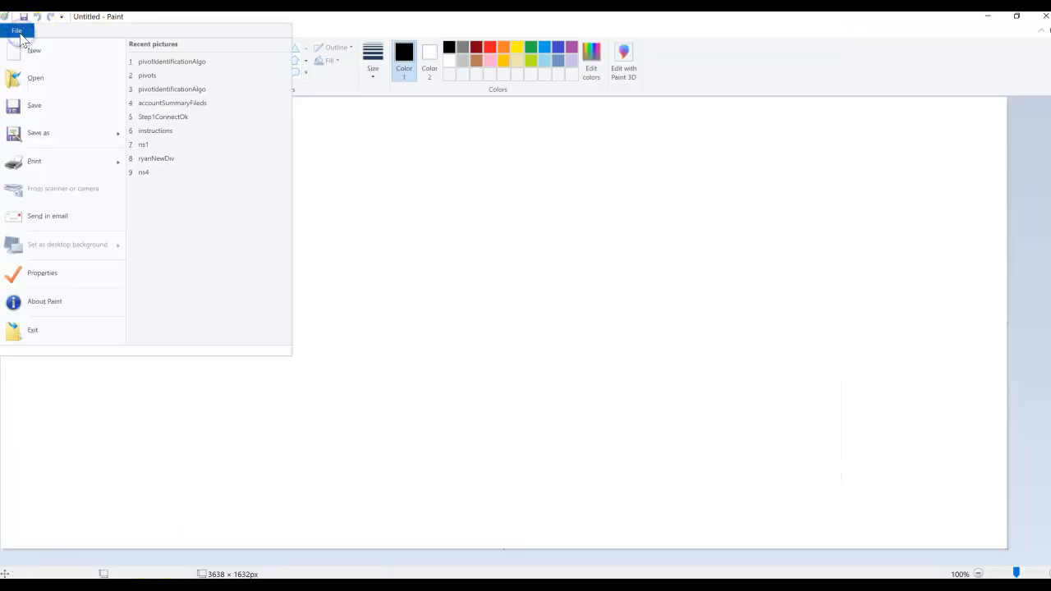
Step: View the pivot identification algorithm picture, then start a new blank canvas
left_click(171, 60)
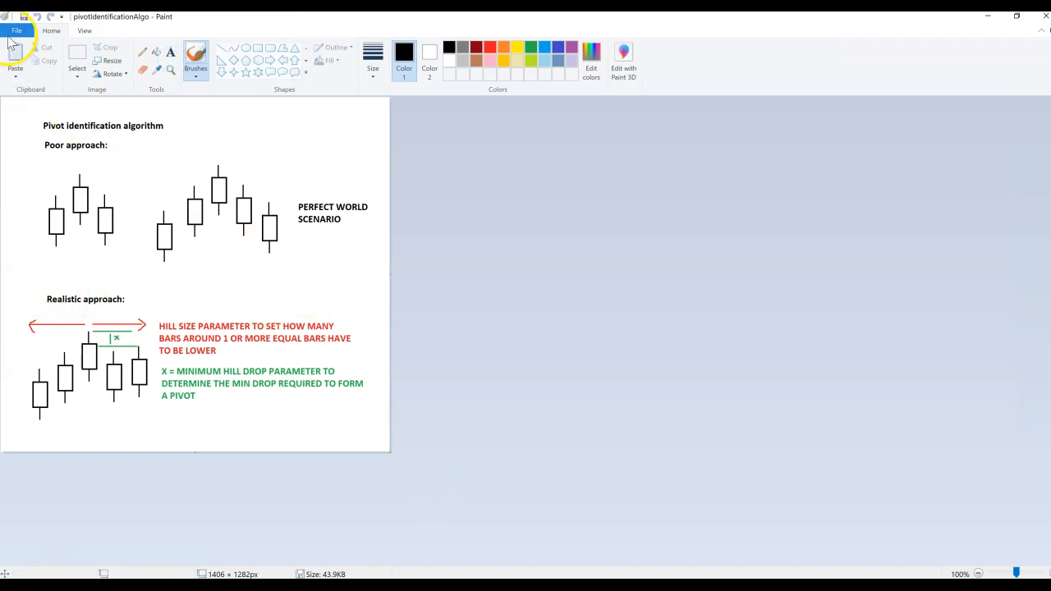
left_click(17, 30)
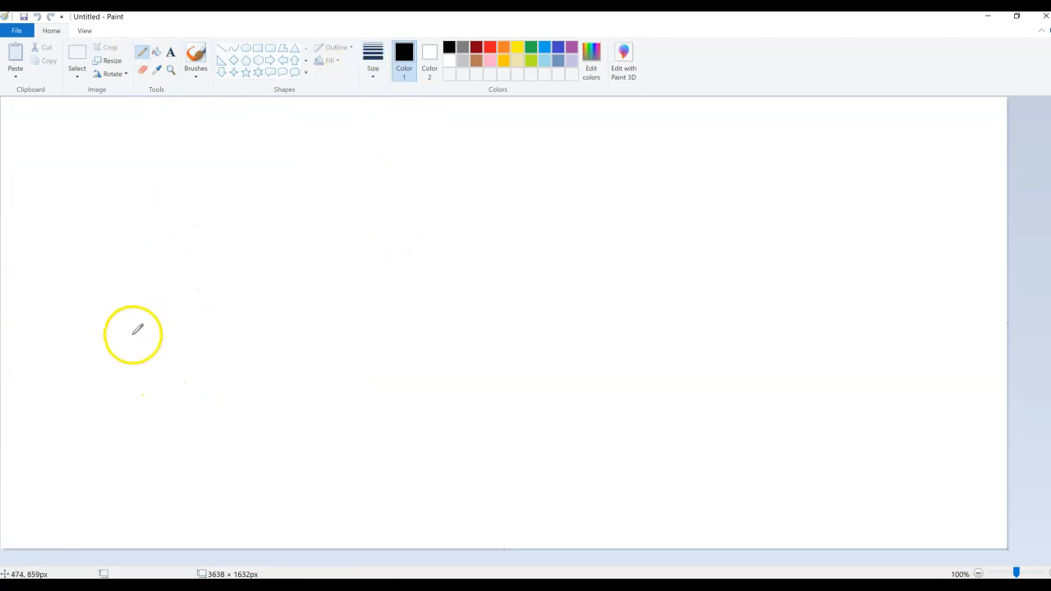
mouse_move(118, 343)
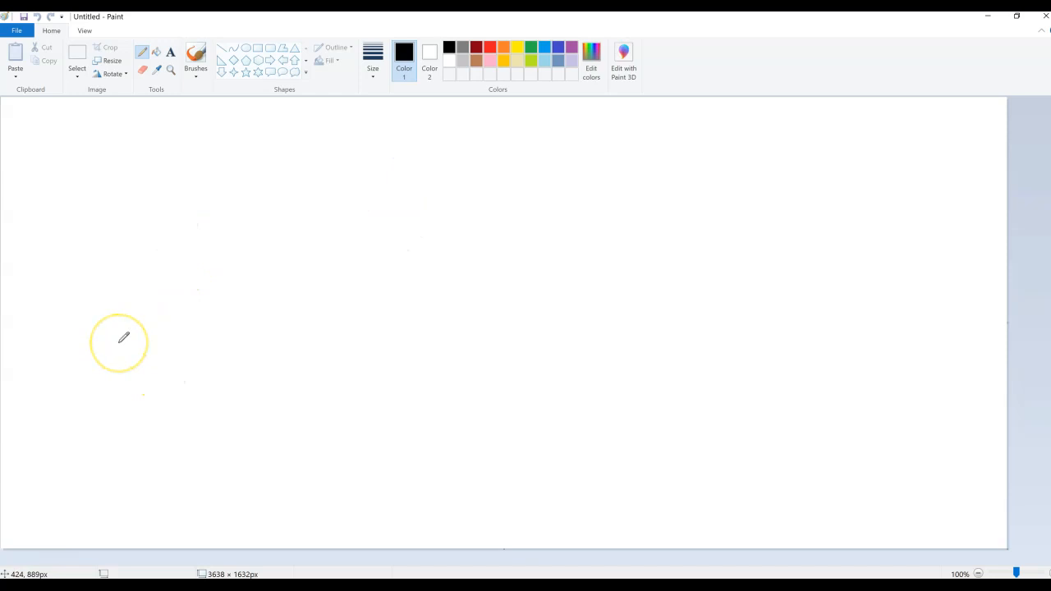
mouse_move(140, 222)
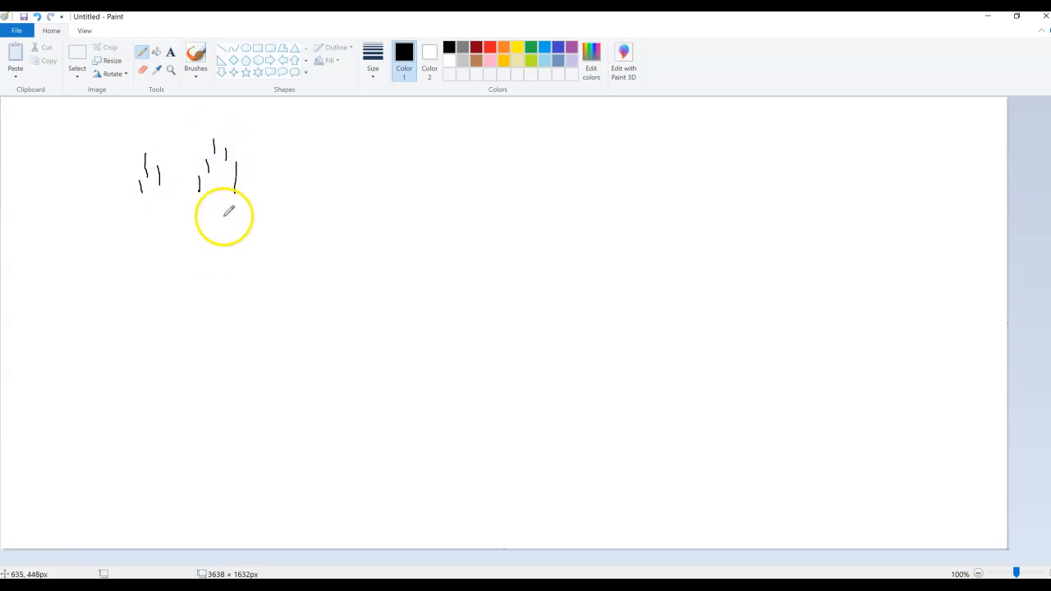
mouse_move(167, 295)
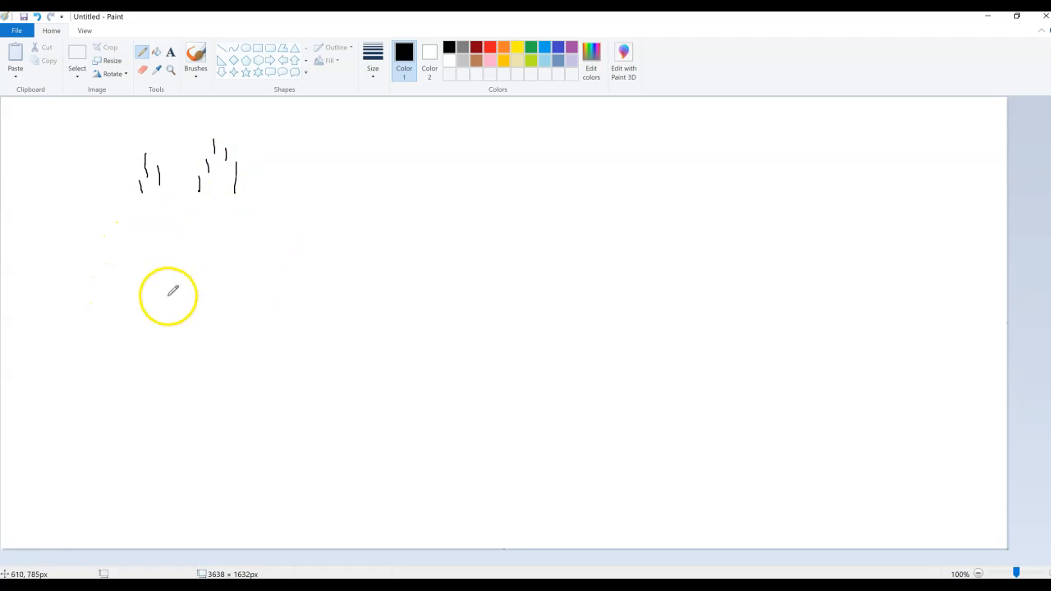
mouse_move(156, 253)
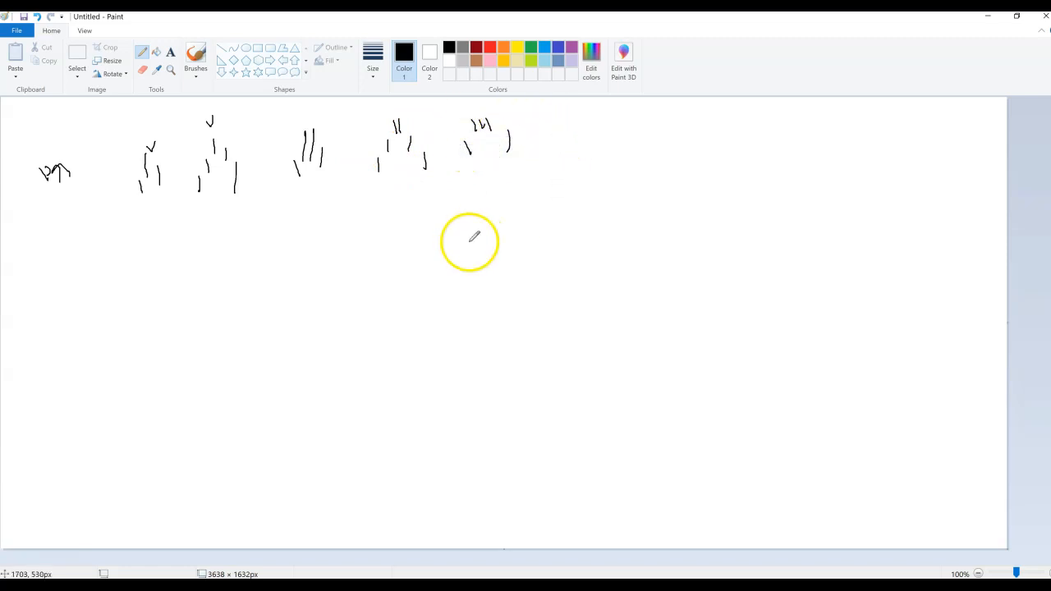
mouse_move(222, 226)
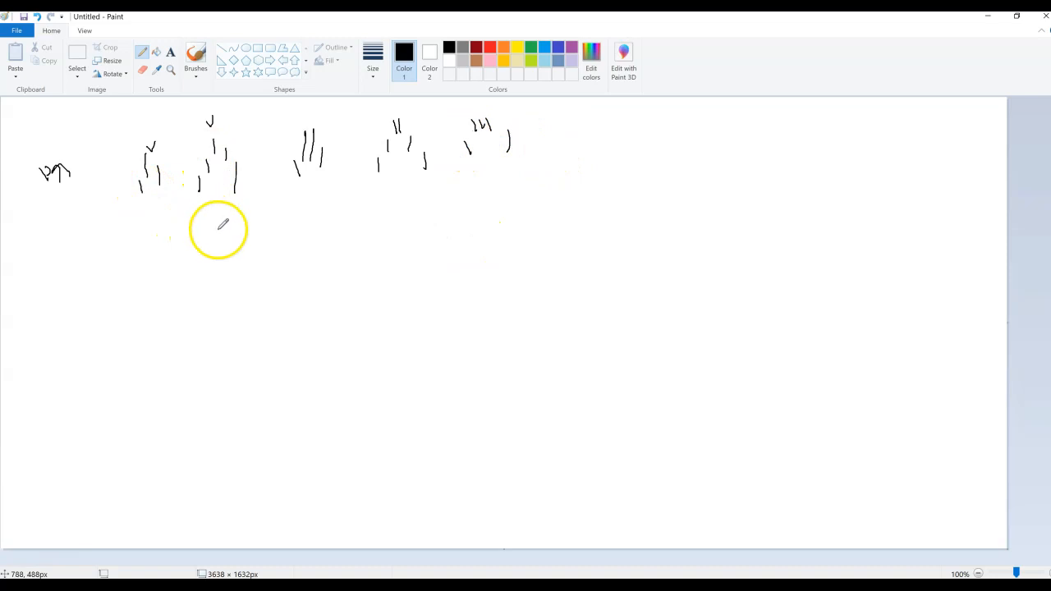
Step: Draw an upward arrow beneath the tallest bar in the sketch
left_click_drag(222, 206, 221, 243)
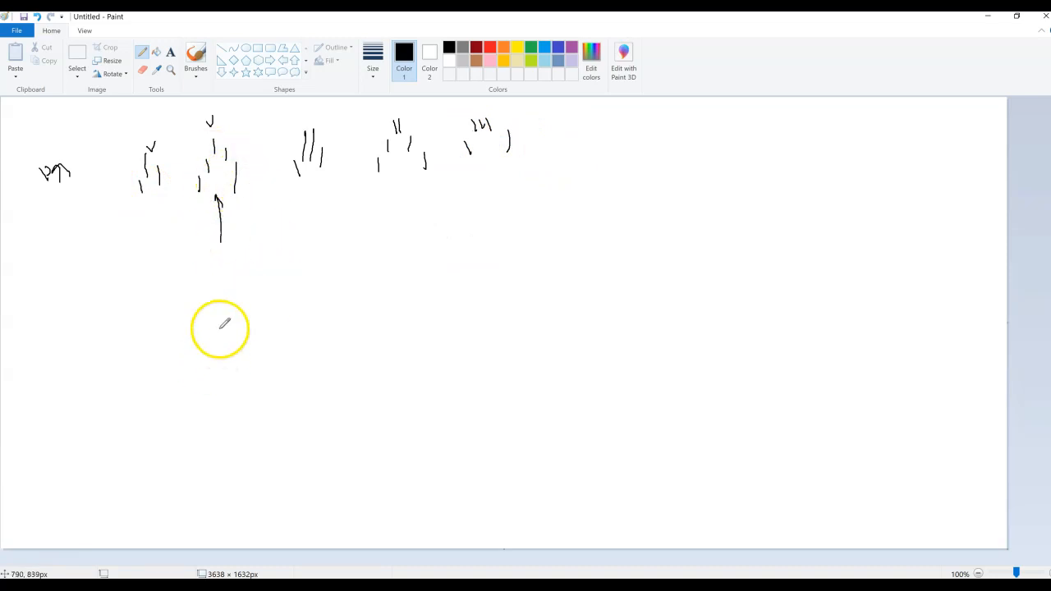
left_click_drag(233, 282, 224, 328)
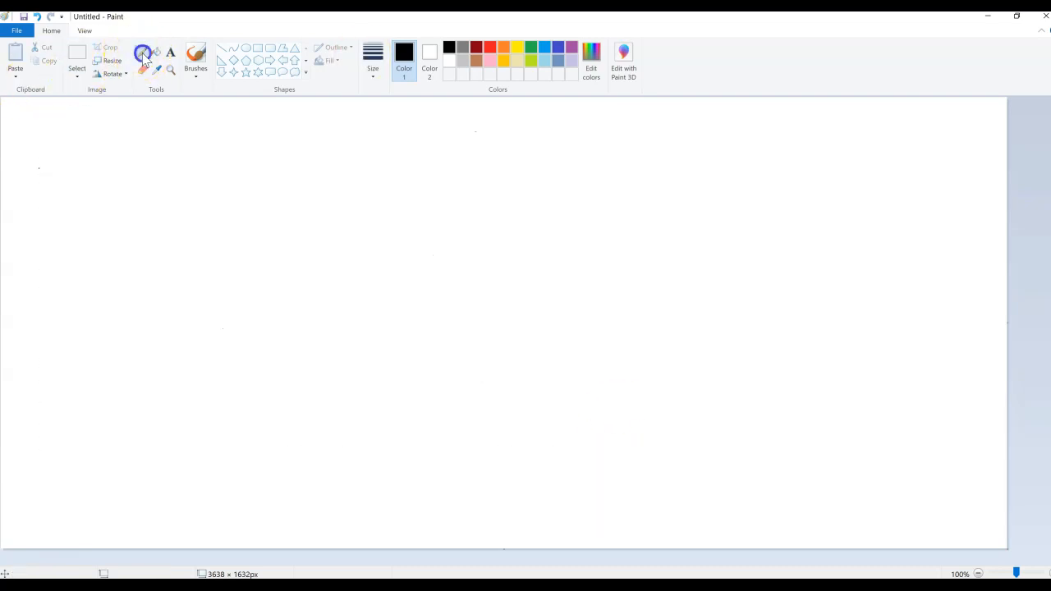
Step: Draw a wavy line across the canvas and a second rising curve to its right
left_click_drag(156, 329, 348, 230)
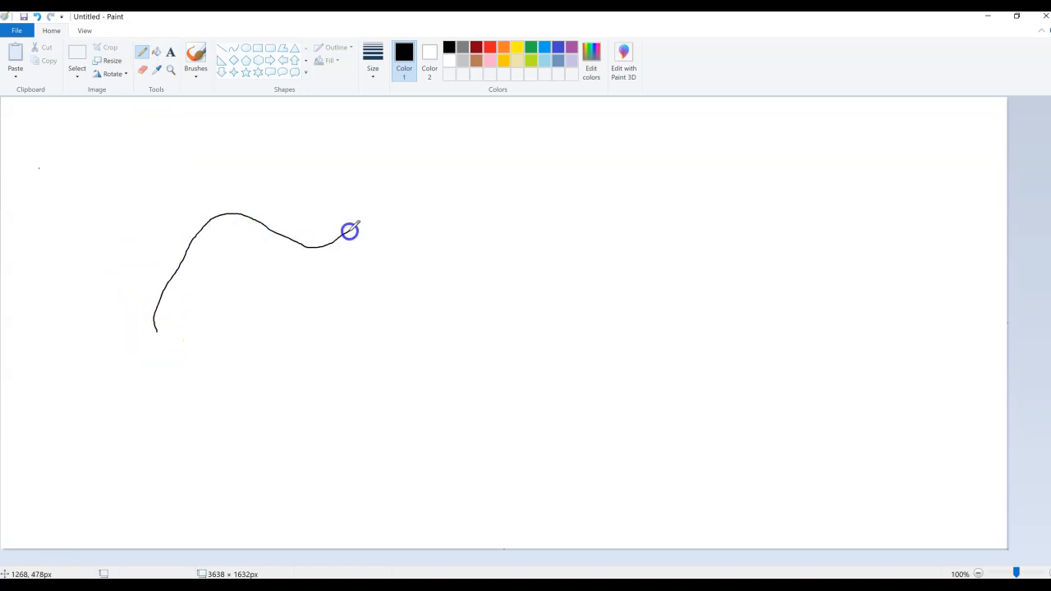
left_click_drag(348, 230, 460, 200)
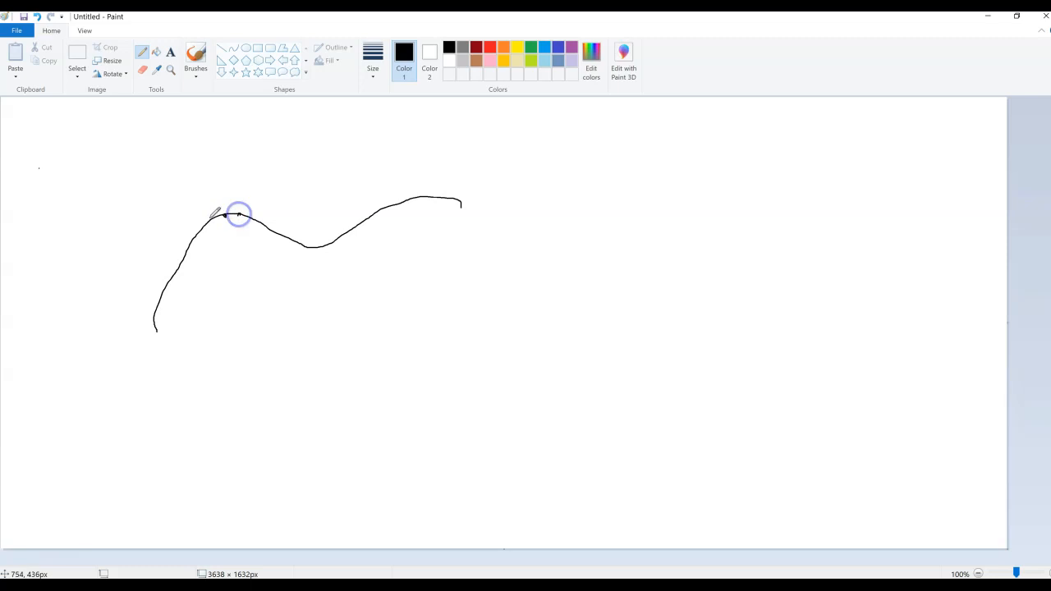
mouse_move(444, 313)
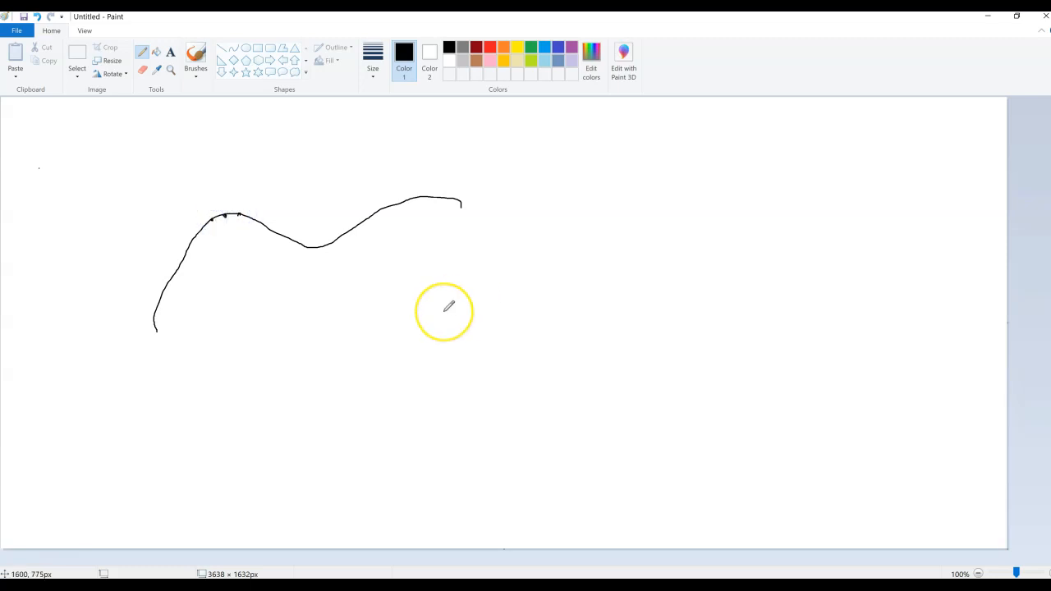
mouse_move(525, 263)
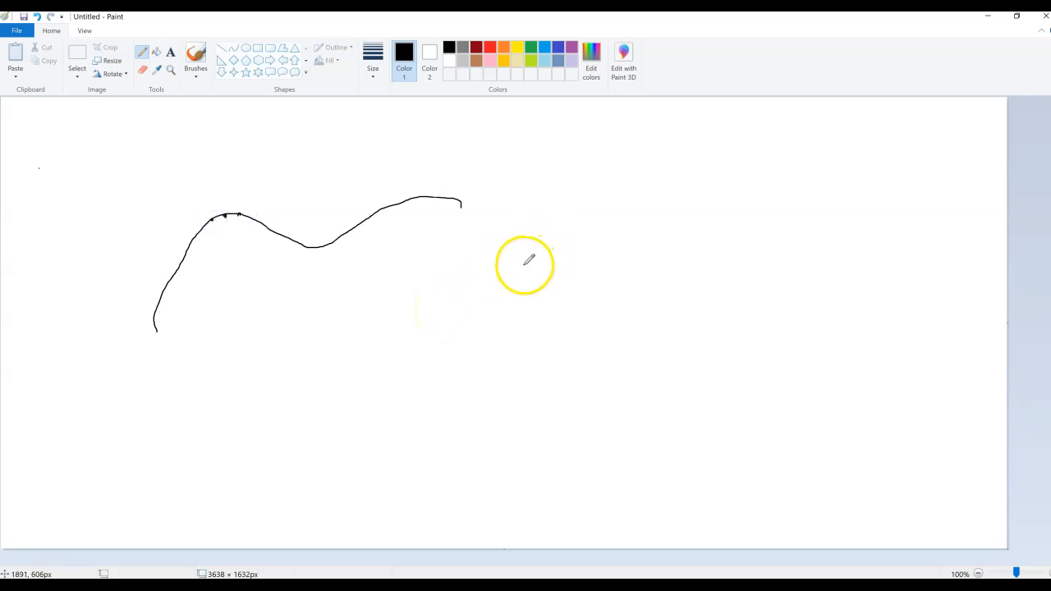
left_click_drag(526, 262, 621, 207)
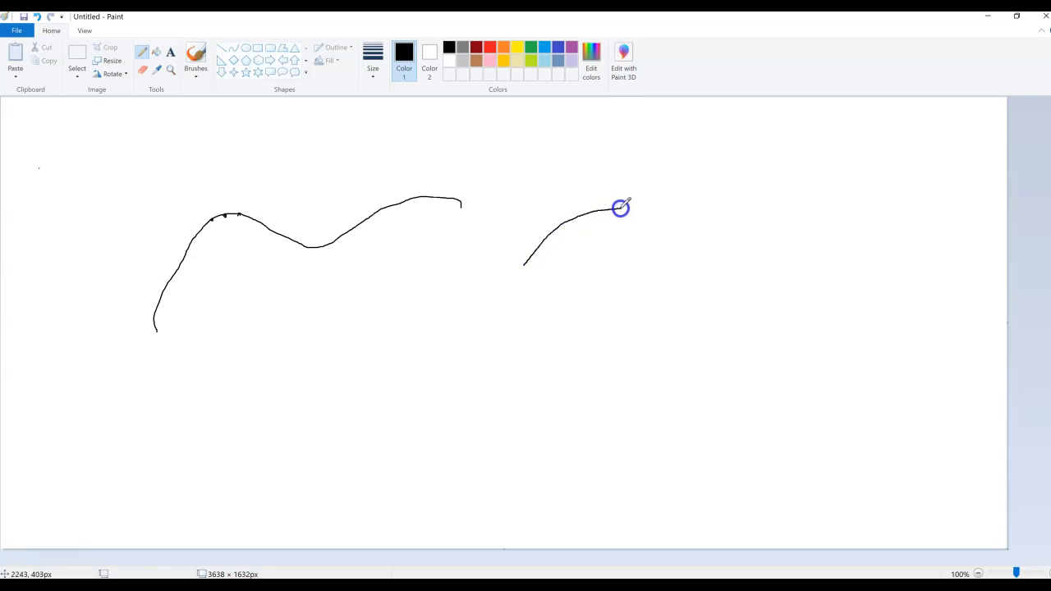
left_click_drag(621, 207, 779, 158)
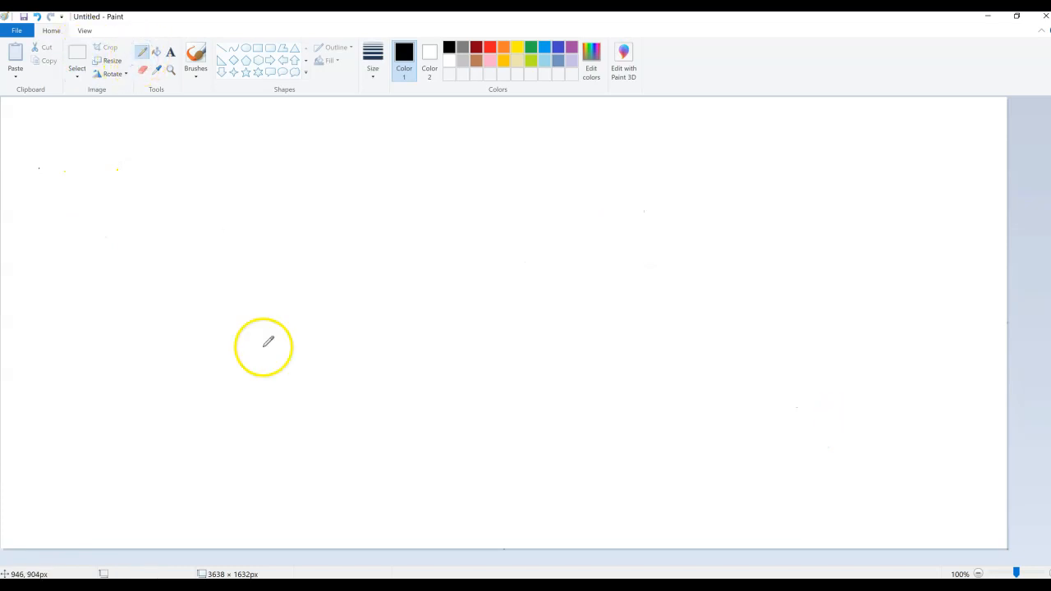
mouse_move(105, 194)
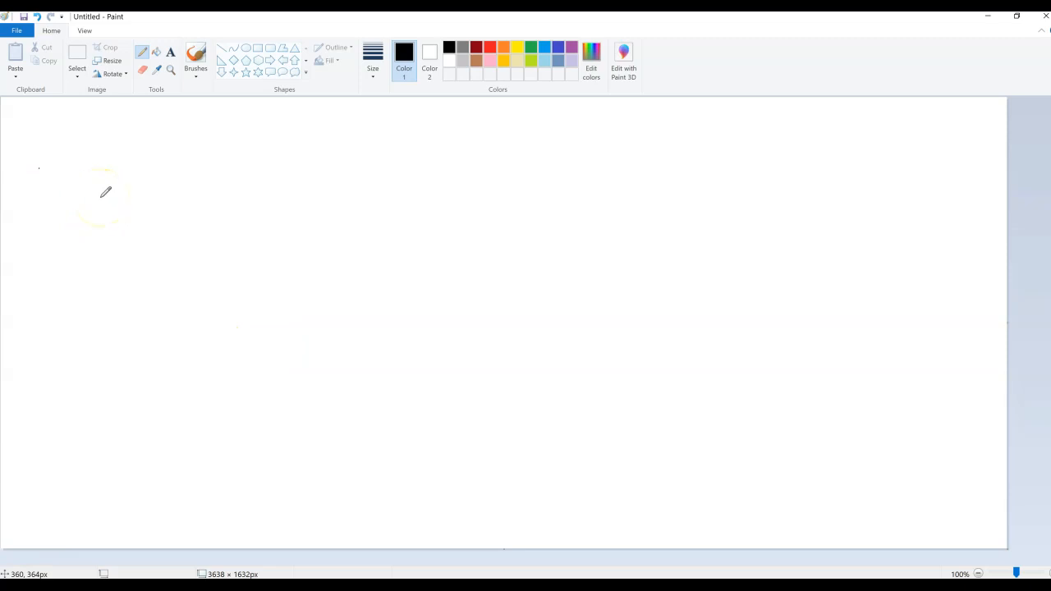
mouse_move(73, 157)
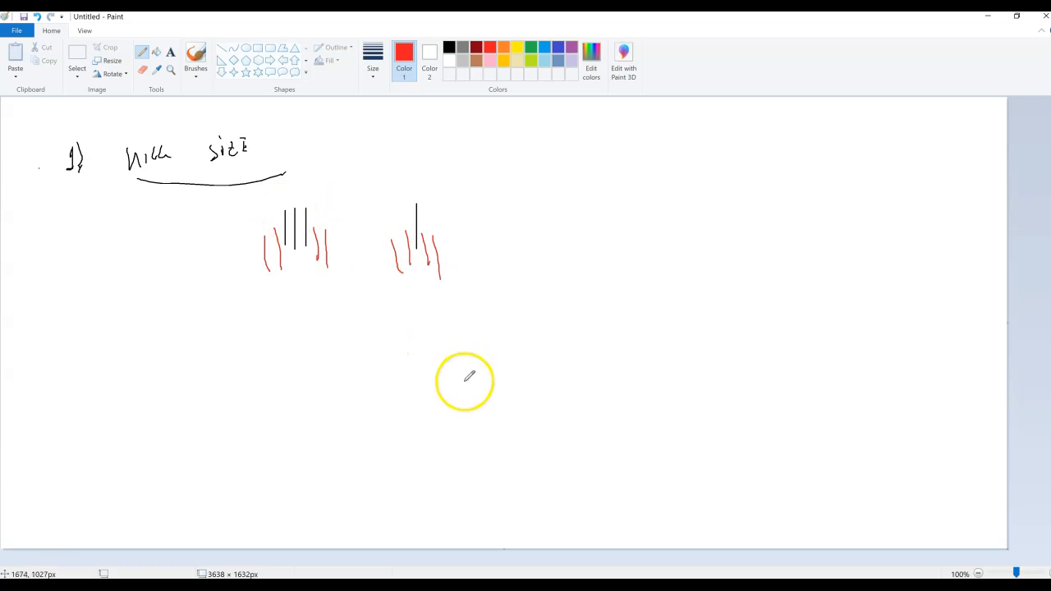
mouse_move(263, 236)
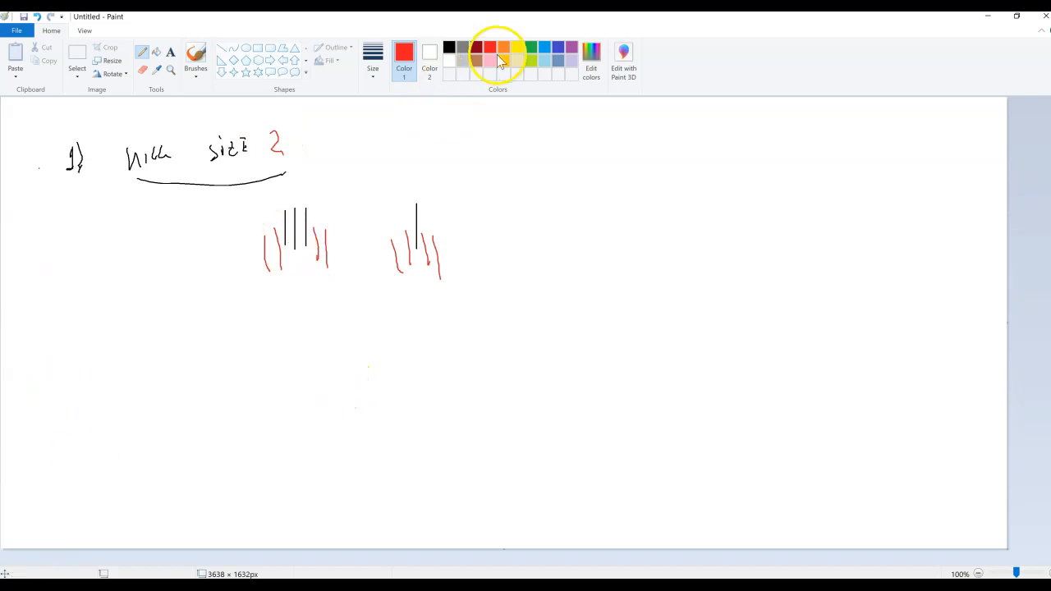
Step: Hand-write an orange '2)' and begin the second heading below the sketches
left_click(505, 49)
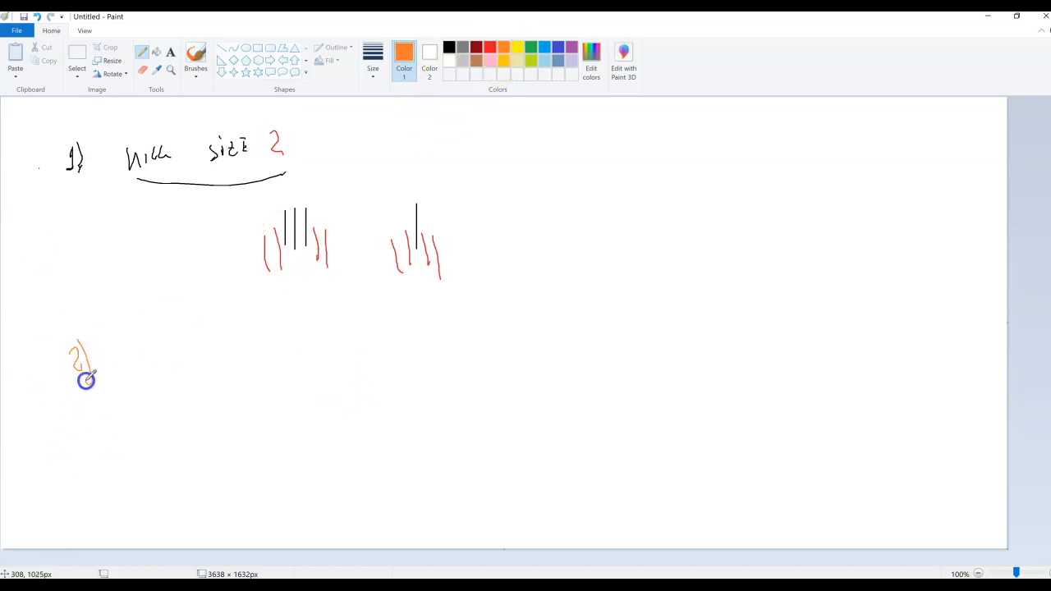
left_click_drag(123, 345, 161, 361)
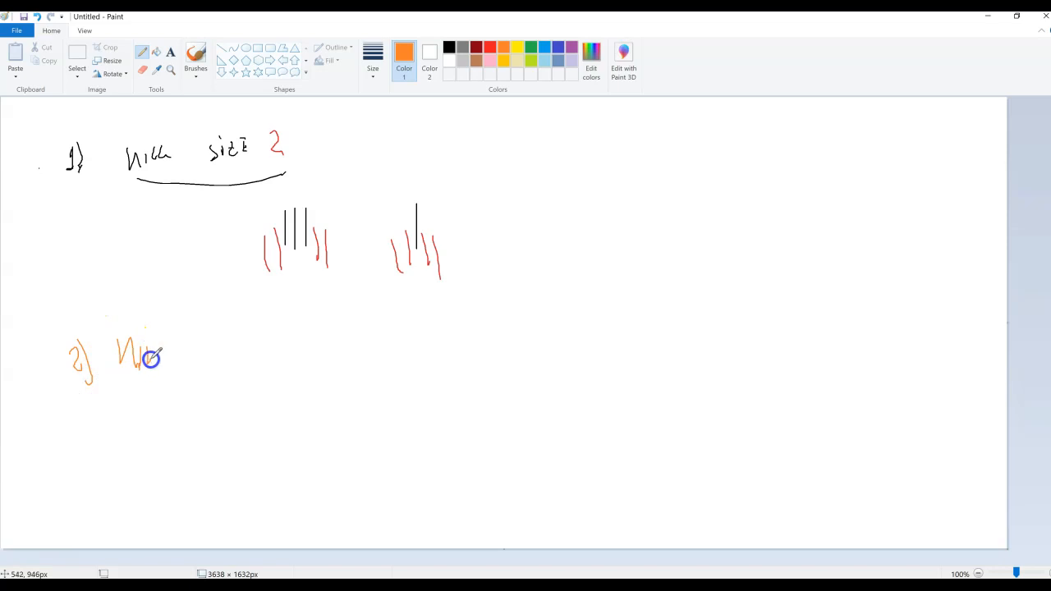
left_click_drag(194, 361, 233, 361)
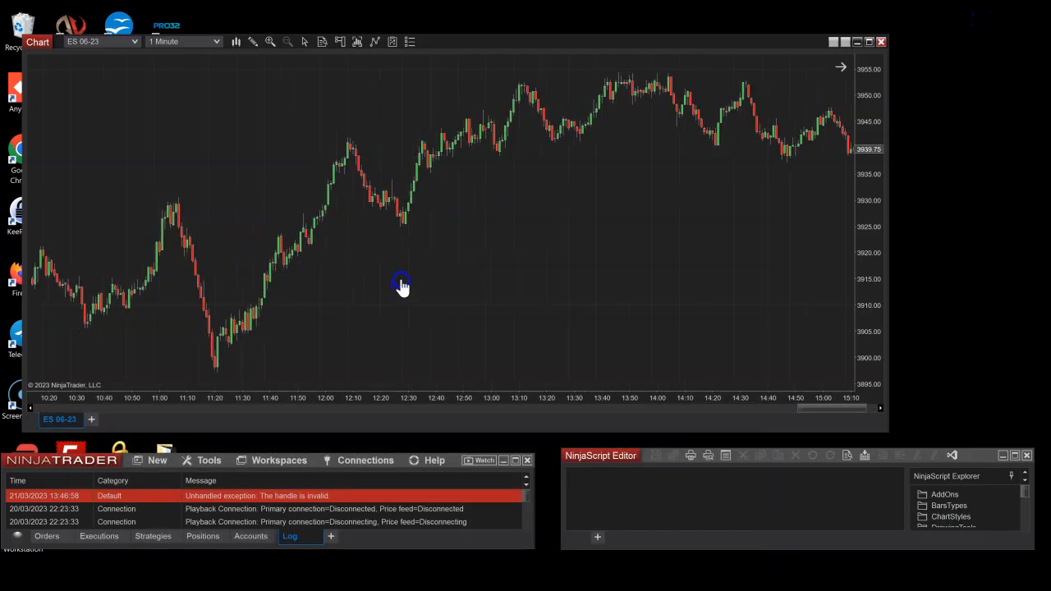
Step: Add Pivot Analyzer to the ES chart in Price mode with minimum drop size 0.25
right_click(403, 287)
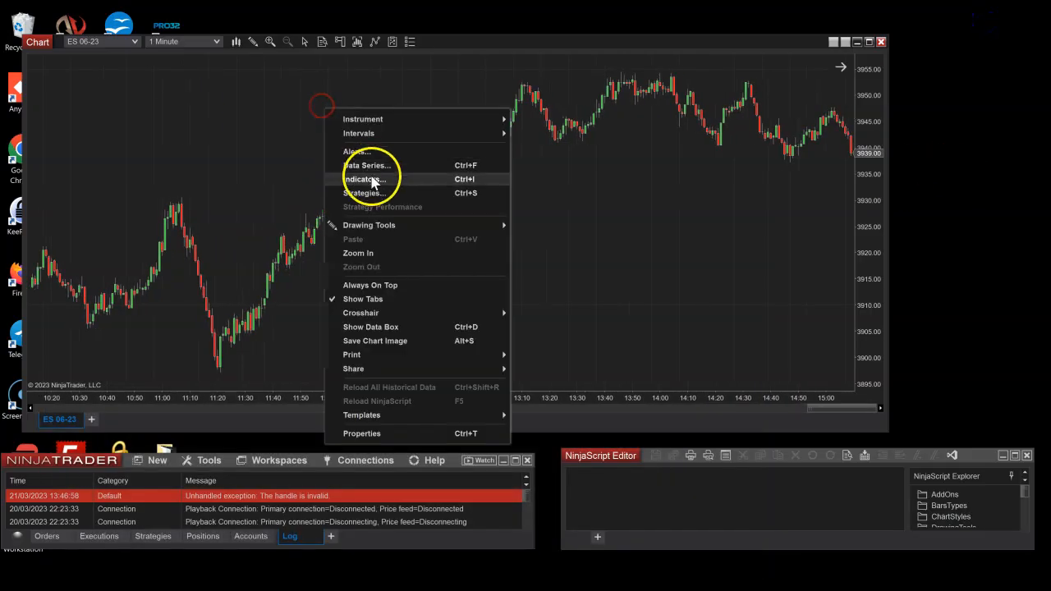
left_click(365, 179)
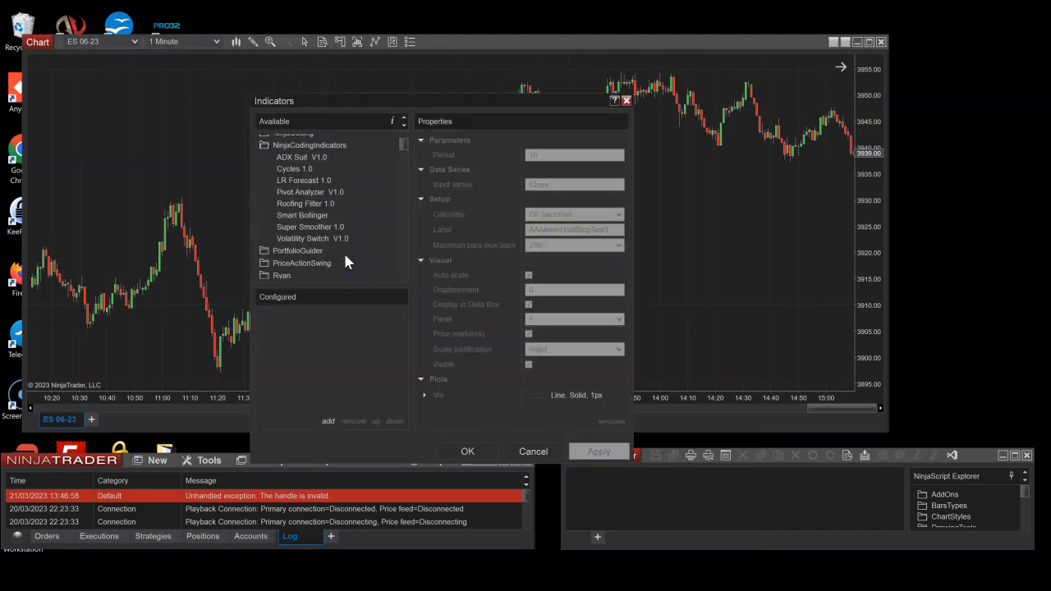
left_click(311, 215)
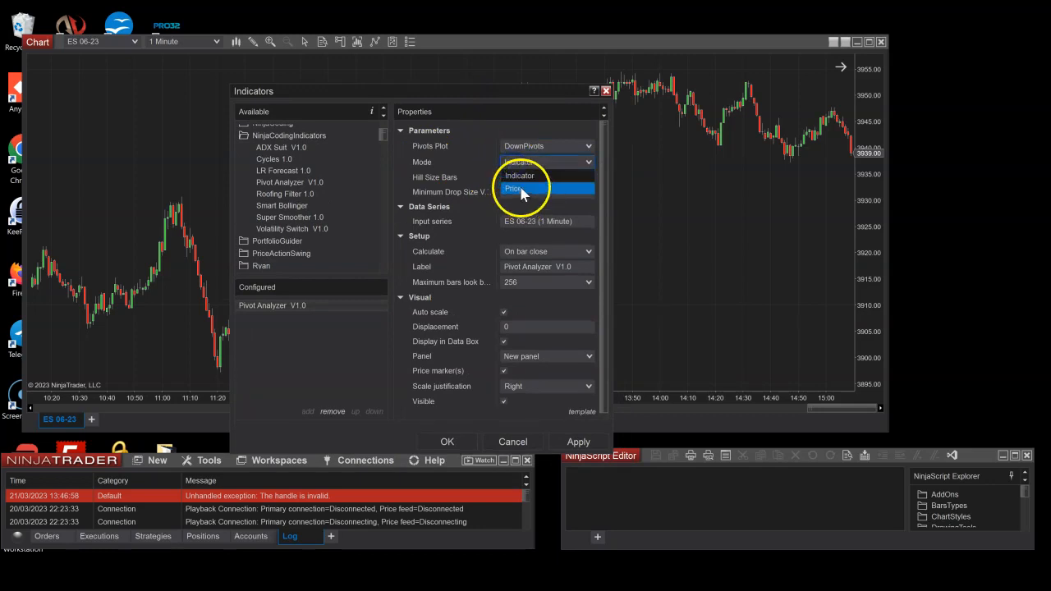
left_click(518, 189)
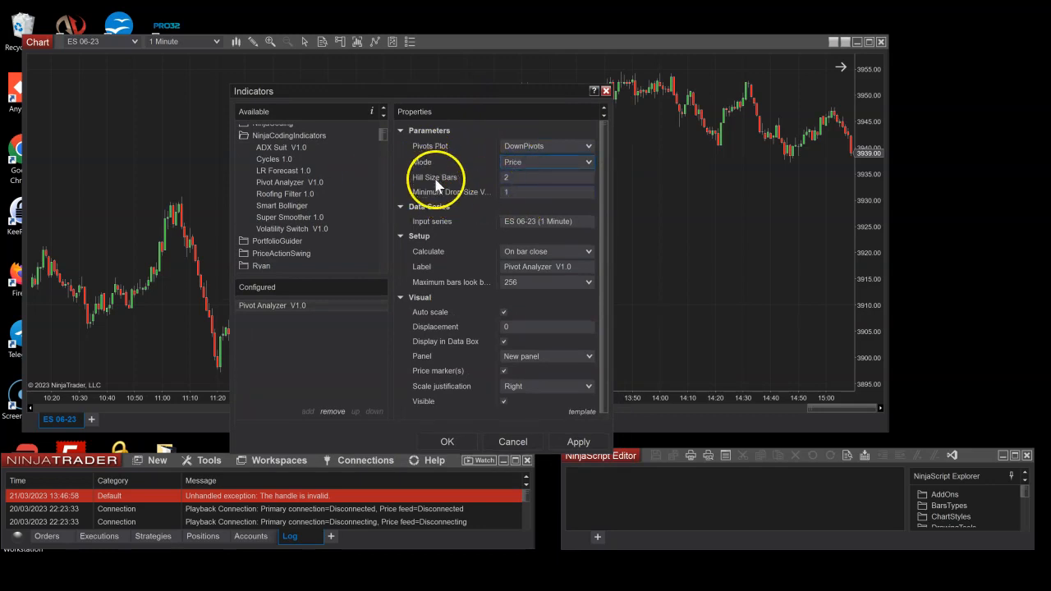
mouse_move(473, 201)
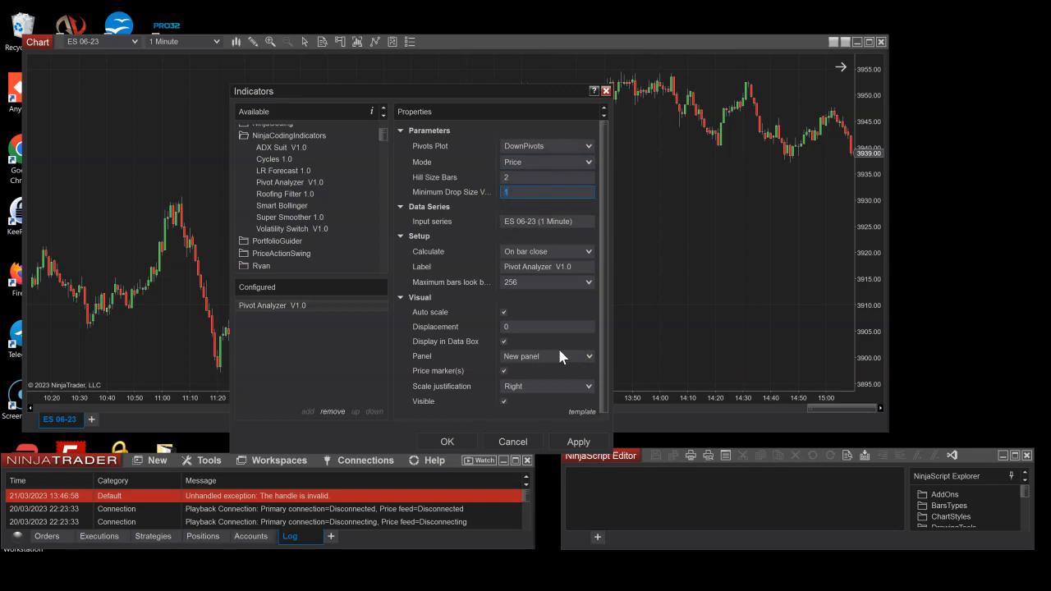
type("0.25")
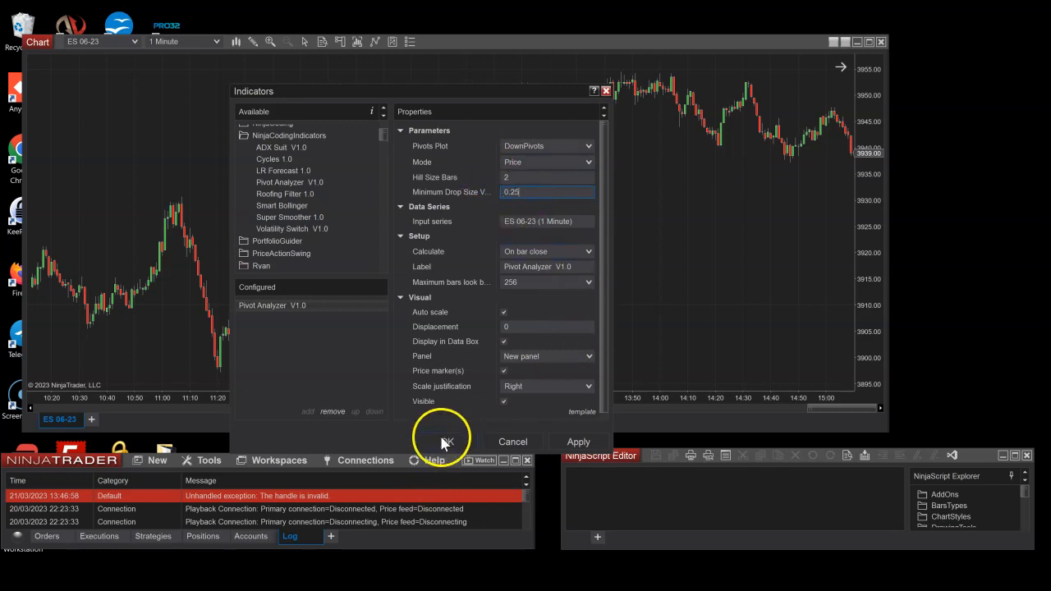
left_click(444, 442)
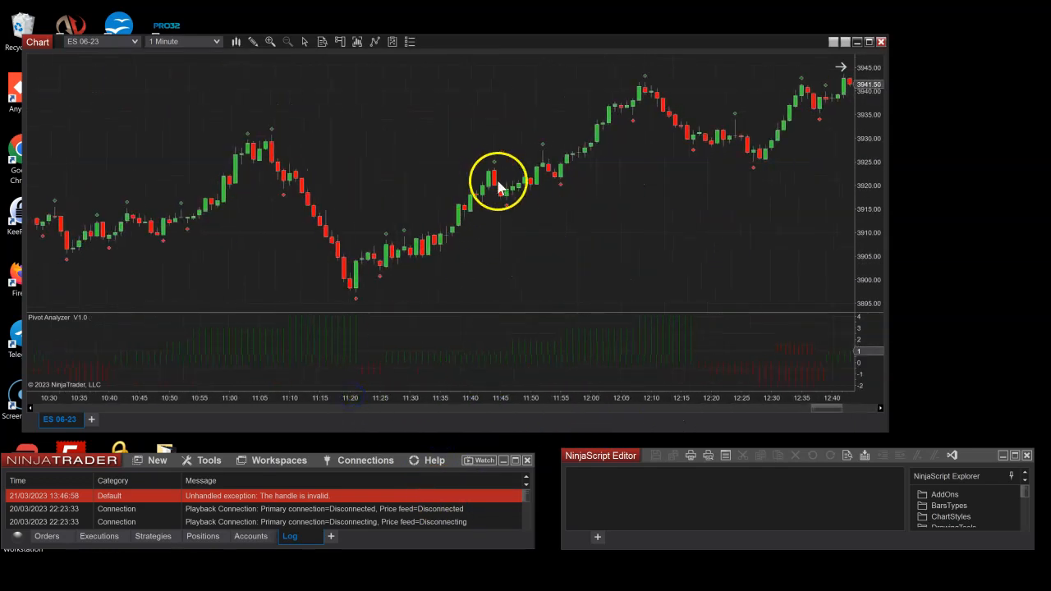
mouse_move(676, 173)
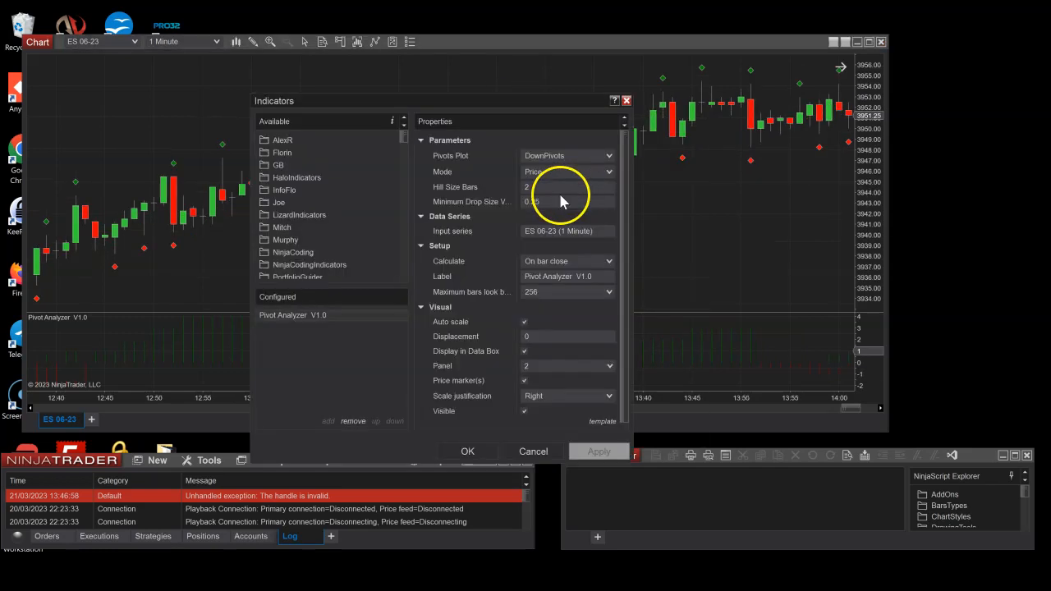
Step: Change Pivot Analyzer's minimum drop size to 0 and pan back to earlier pivots
left_click(567, 187)
type("3")
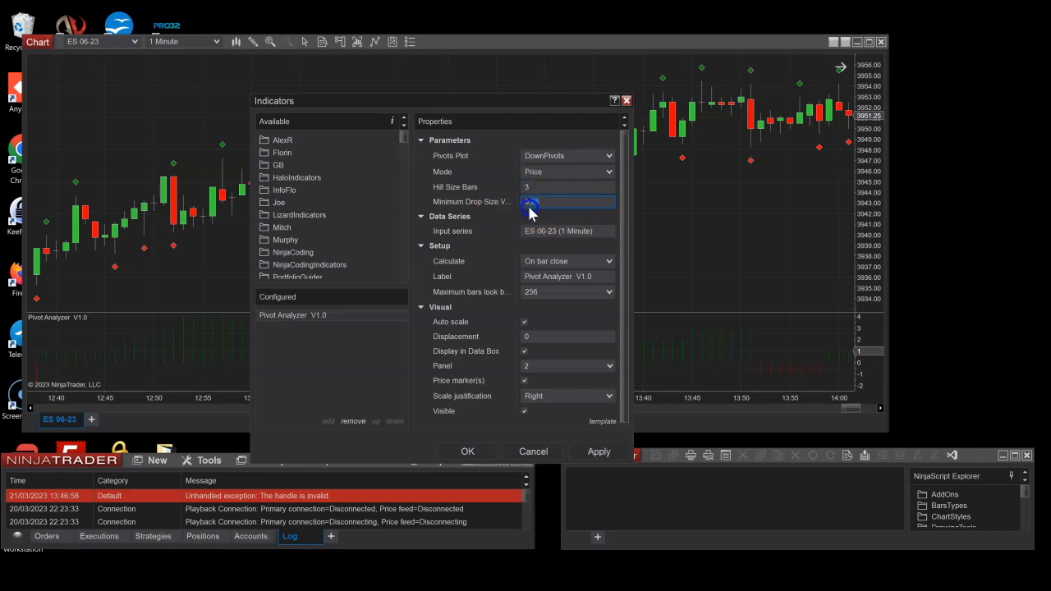
type("0")
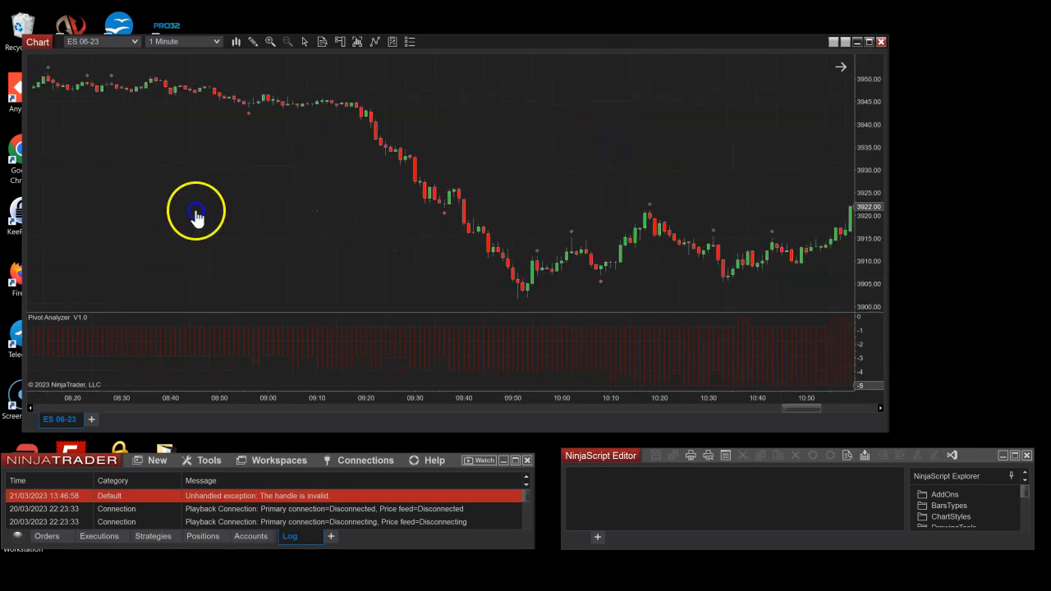
left_click_drag(196, 212, 663, 222)
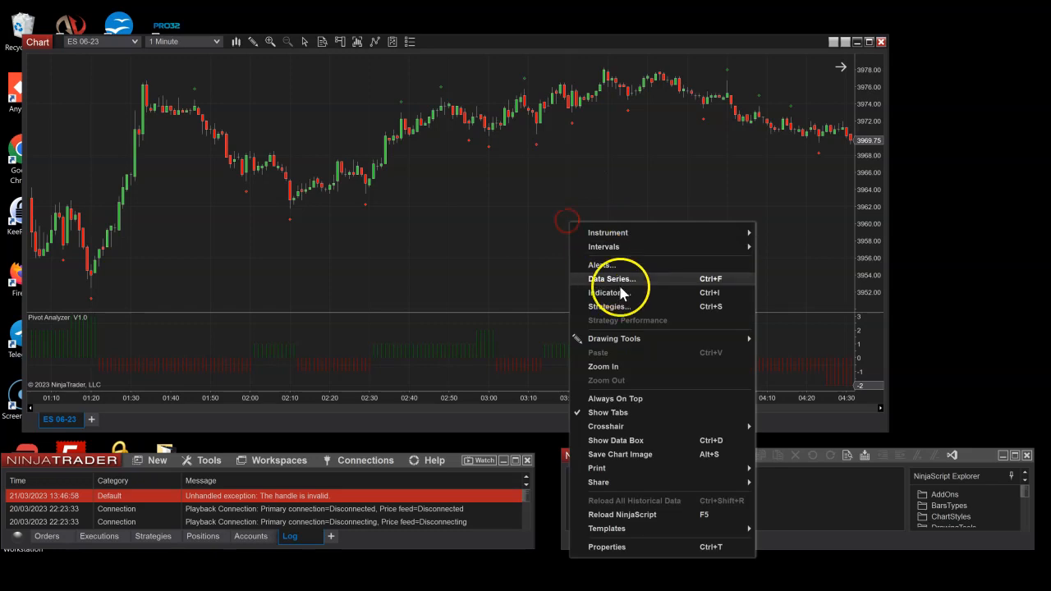
Step: Set Pivot Analyzer's Pivots Plot to Both and apply it to the chart
left_click(608, 292)
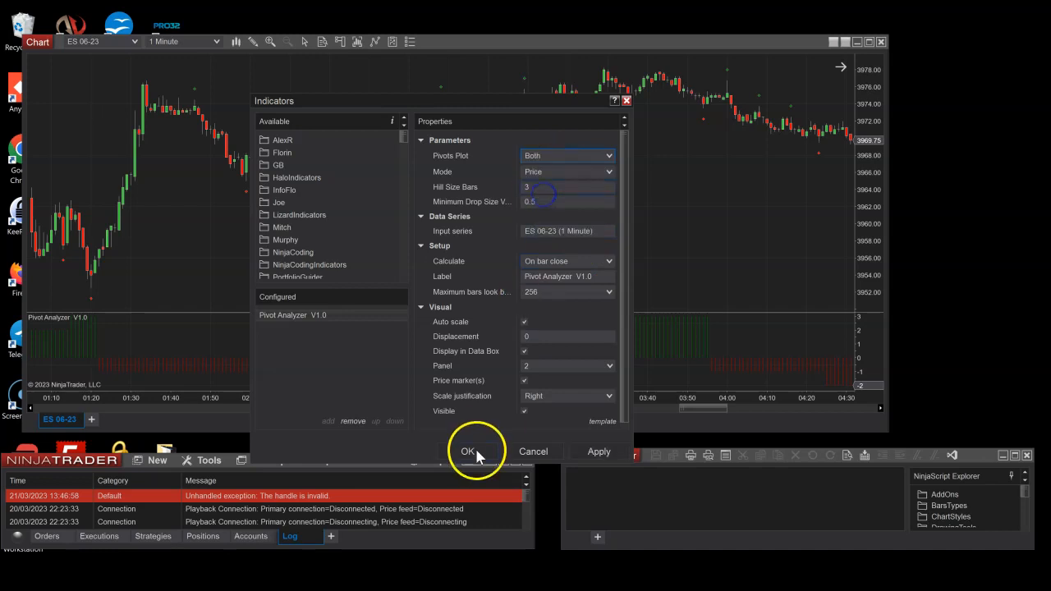
left_click(466, 451)
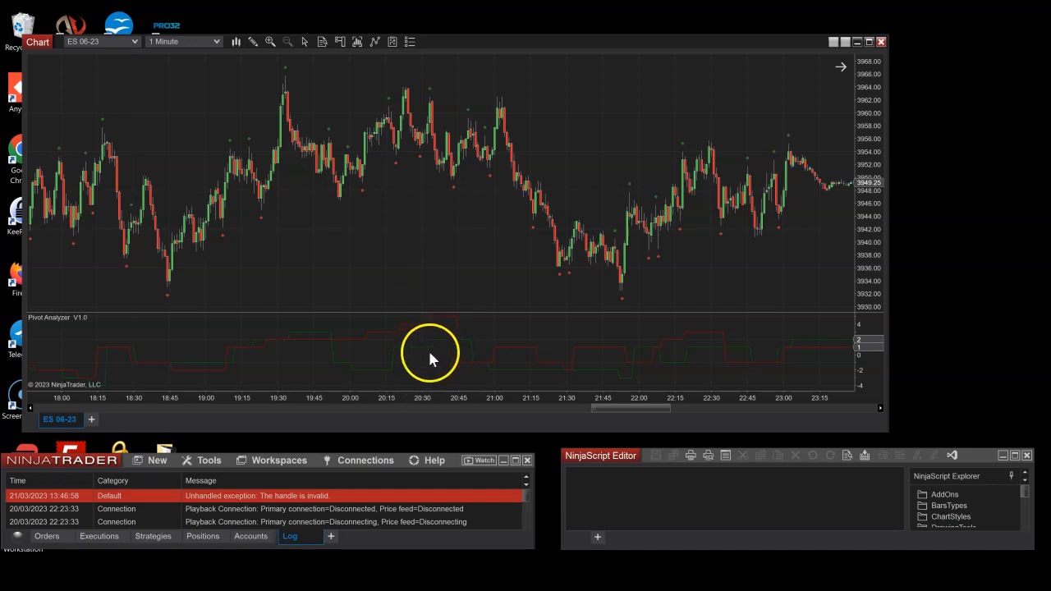
left_click_drag(430, 359, 449, 228)
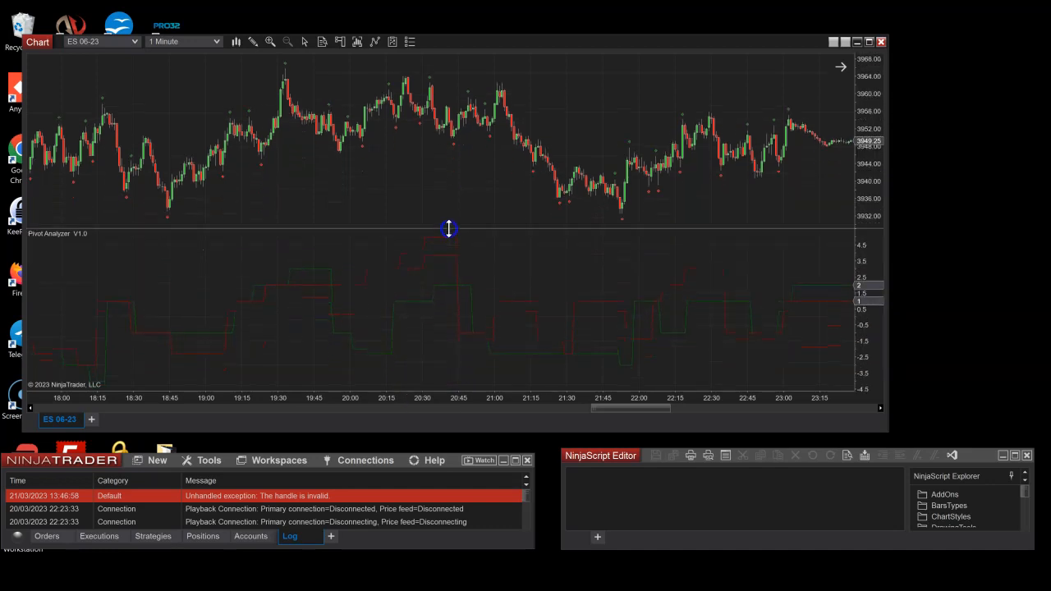
left_click_drag(449, 228, 461, 320)
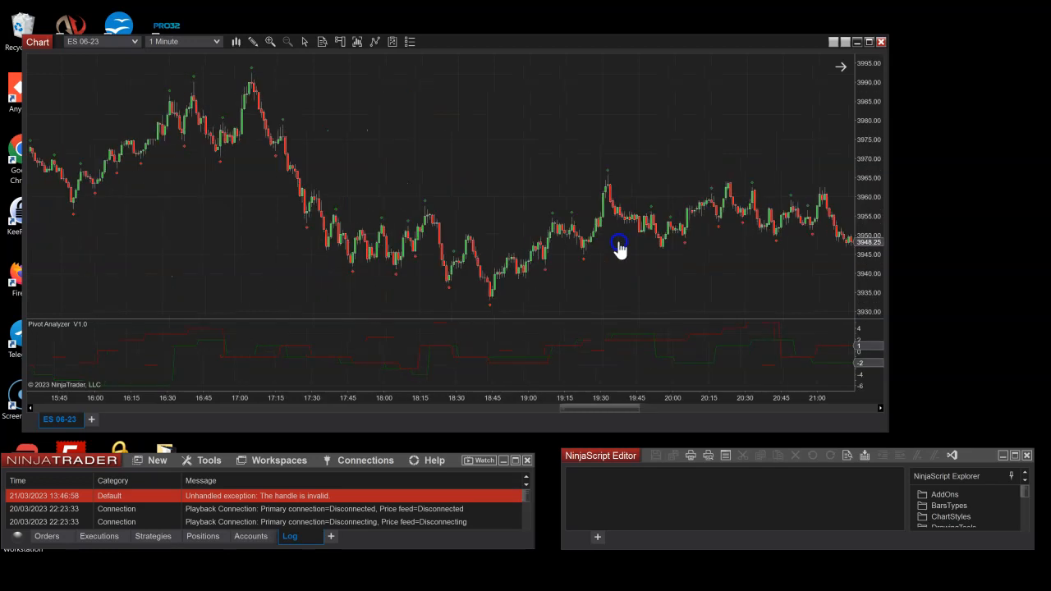
Step: Switch Pivots Plot to UpPivots, review, then apply DownPivots only
right_click(280, 246)
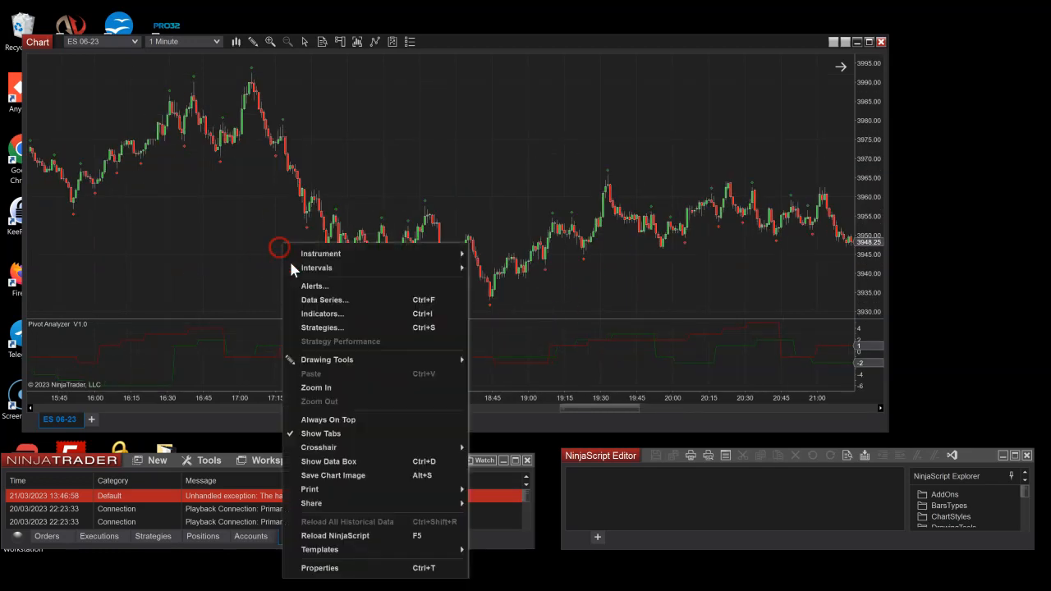
left_click(322, 314)
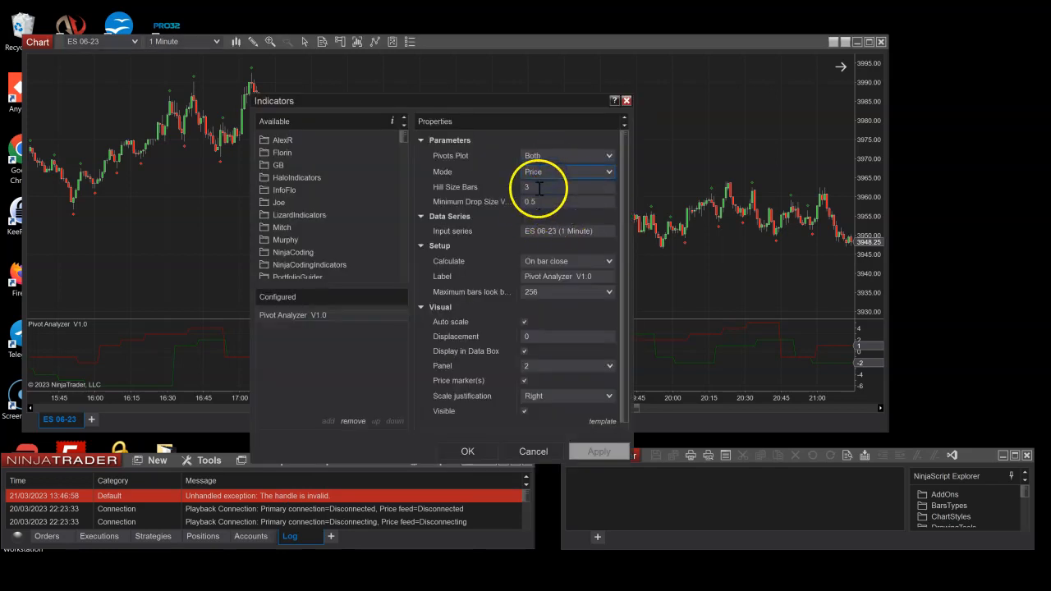
left_click(567, 155)
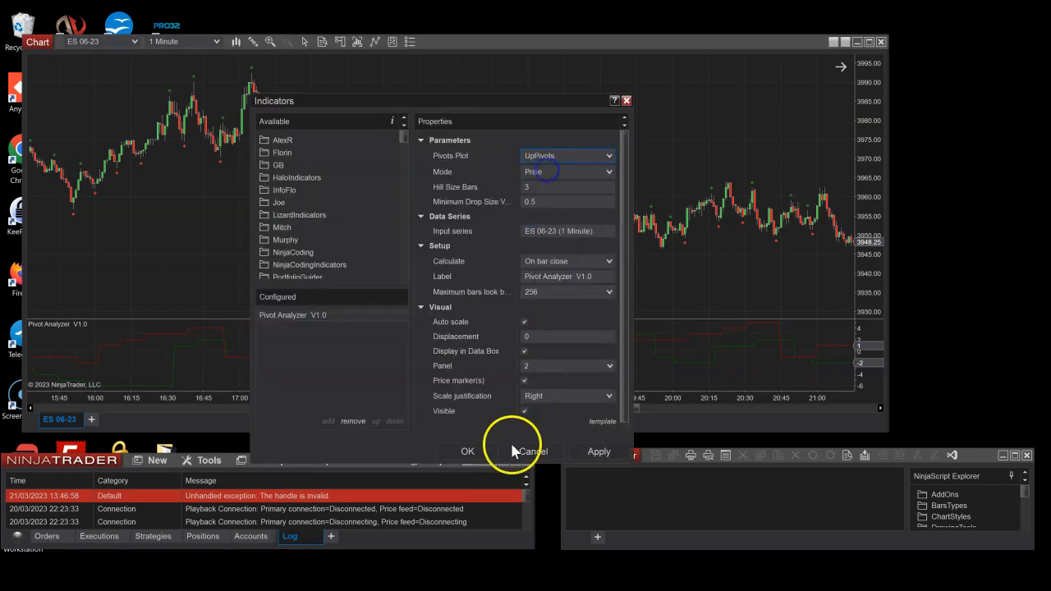
left_click(532, 451)
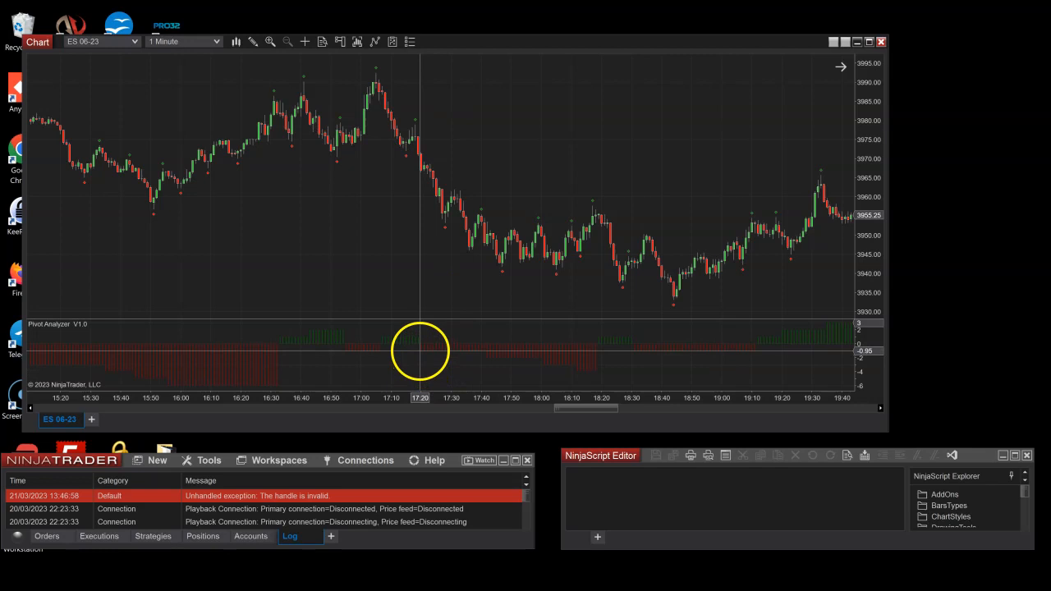
mouse_move(483, 212)
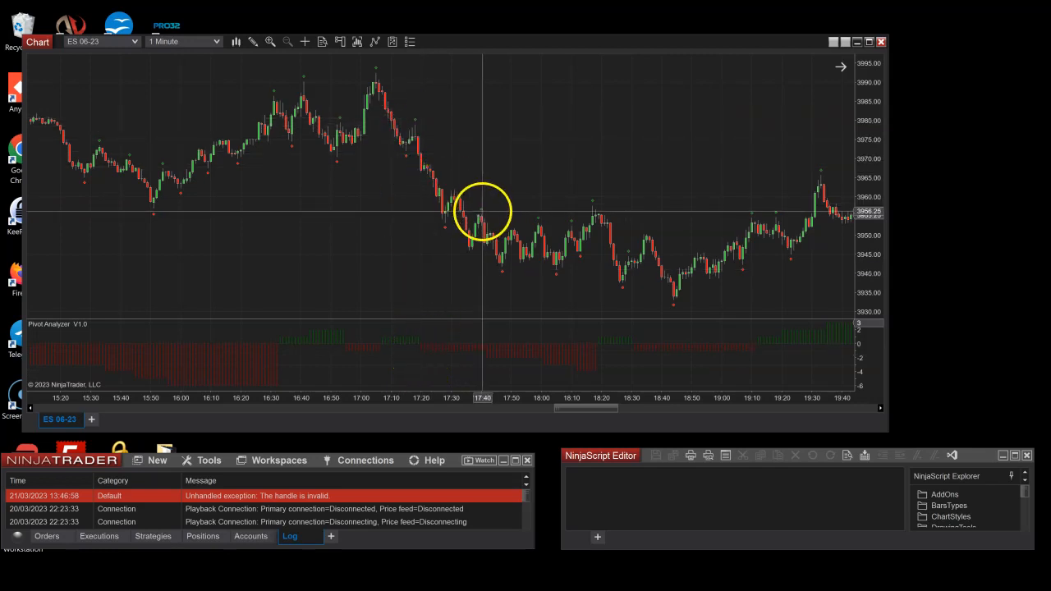
mouse_move(542, 222)
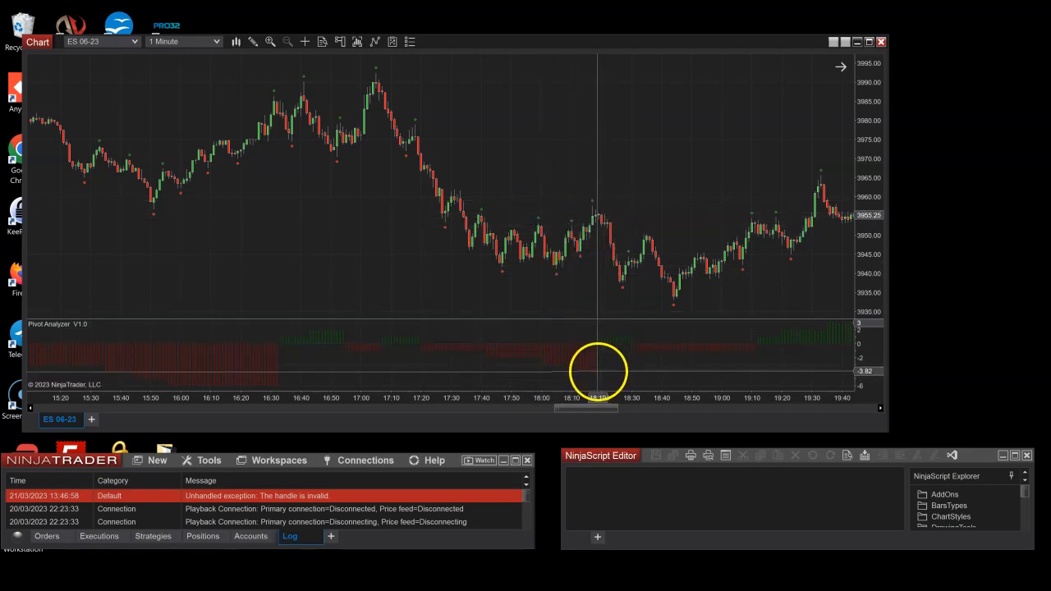
mouse_move(588, 203)
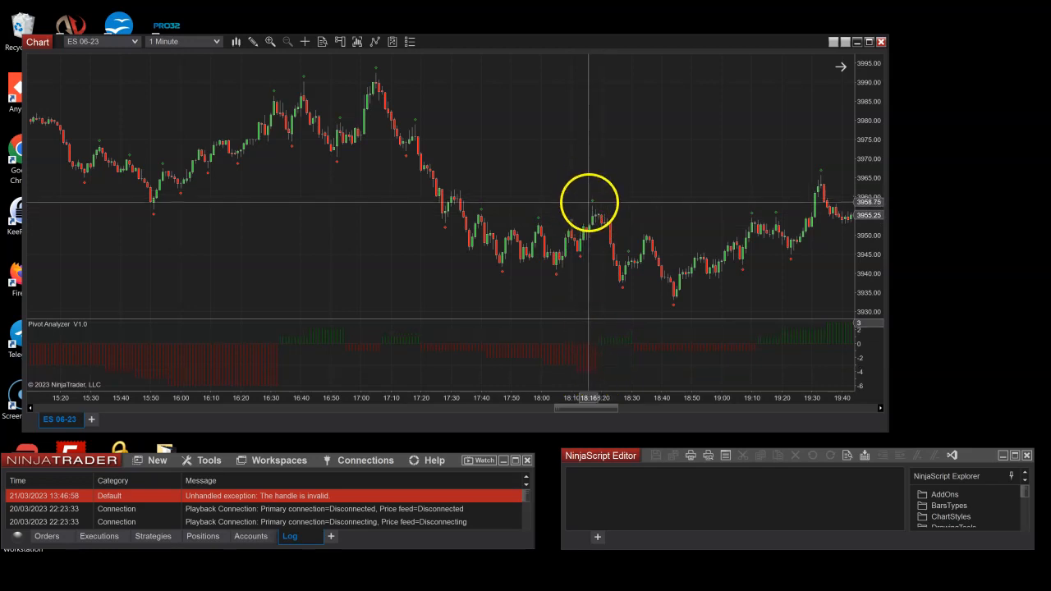
mouse_move(624, 250)
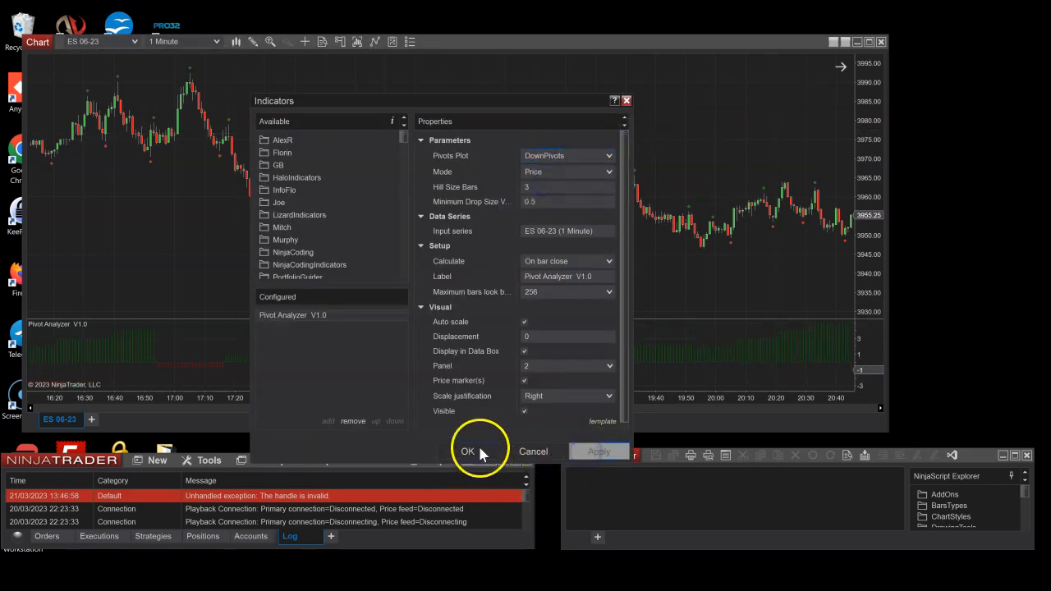
left_click(466, 452)
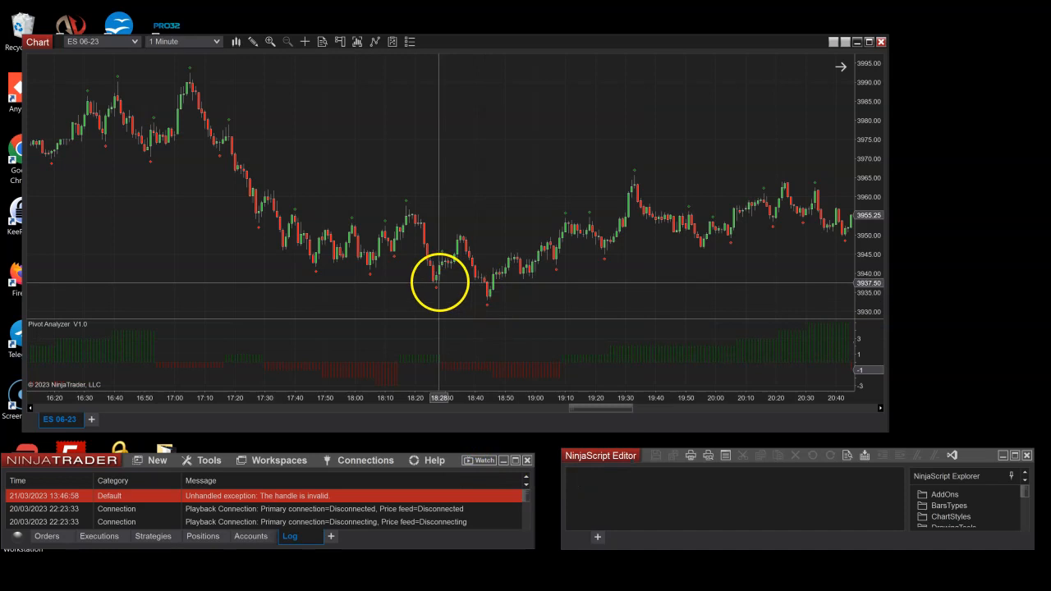
Step: Add an EMA(14) on bar close and set it as Pivot Analyzer's input series
right_click(440, 283)
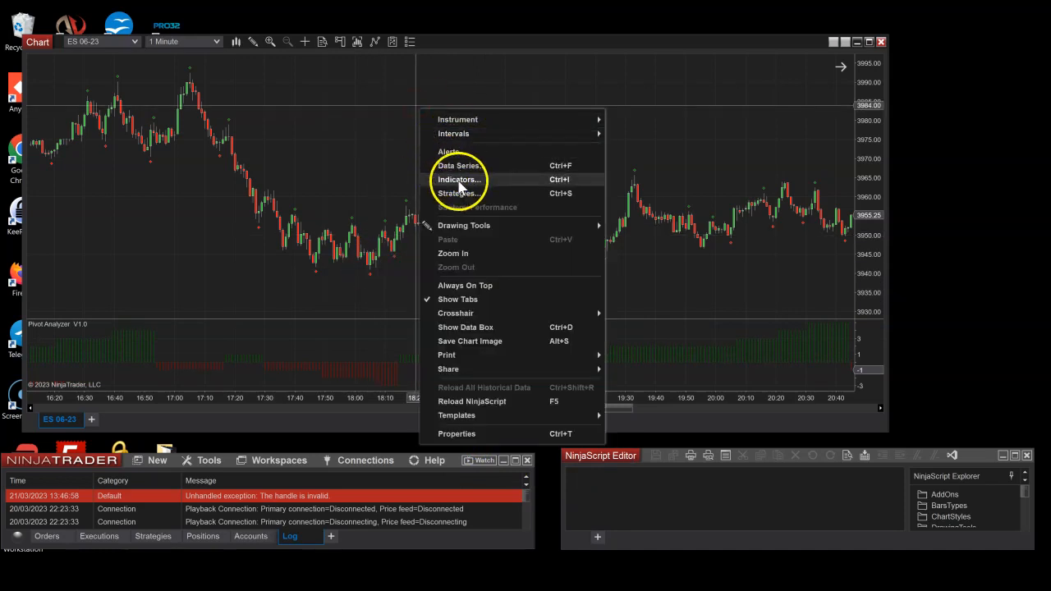
left_click(460, 179)
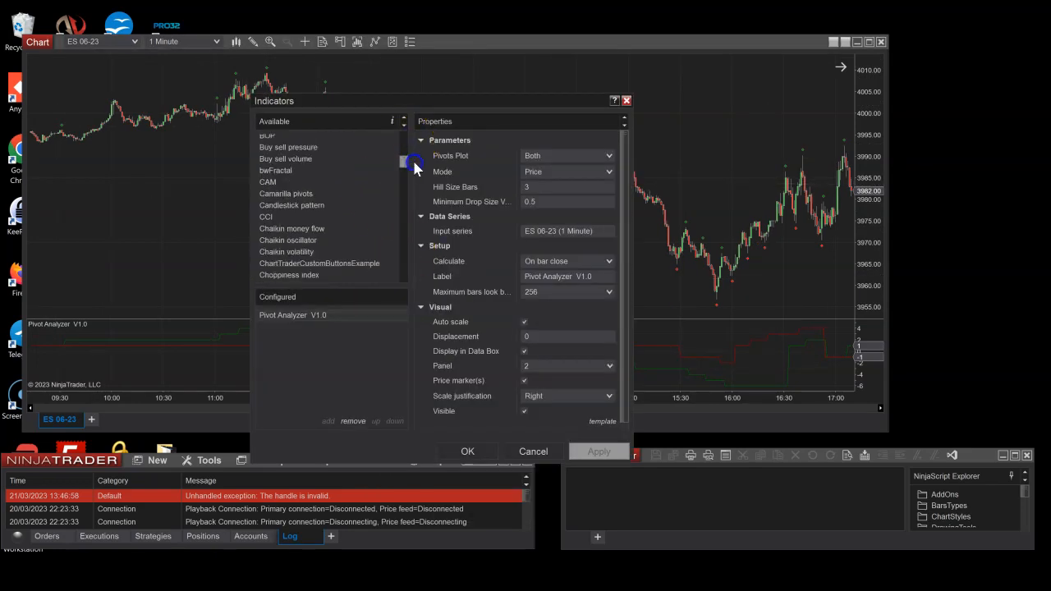
scroll("down", 3)
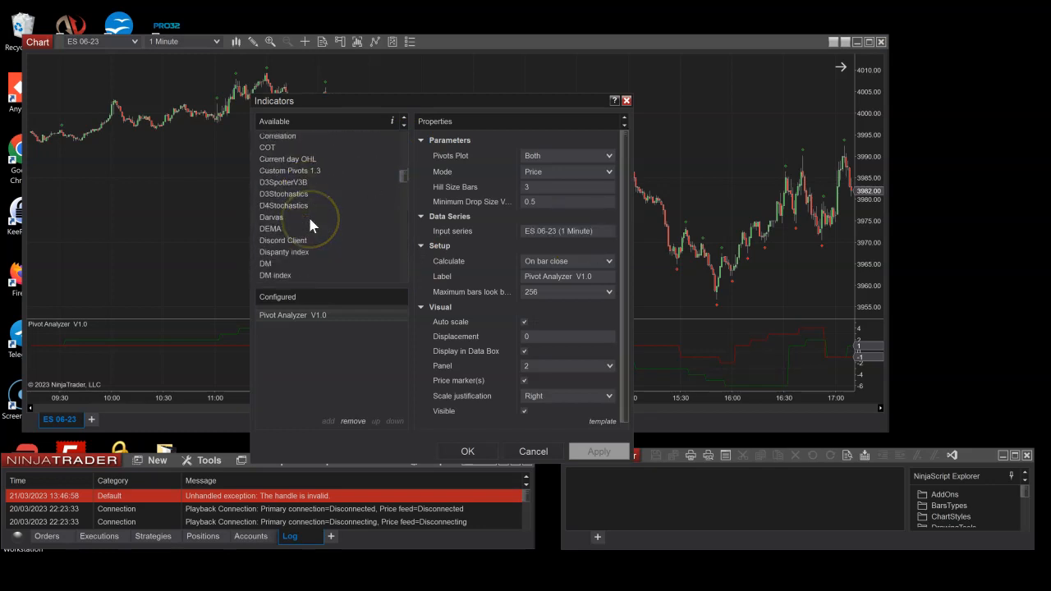
scroll("down", 3)
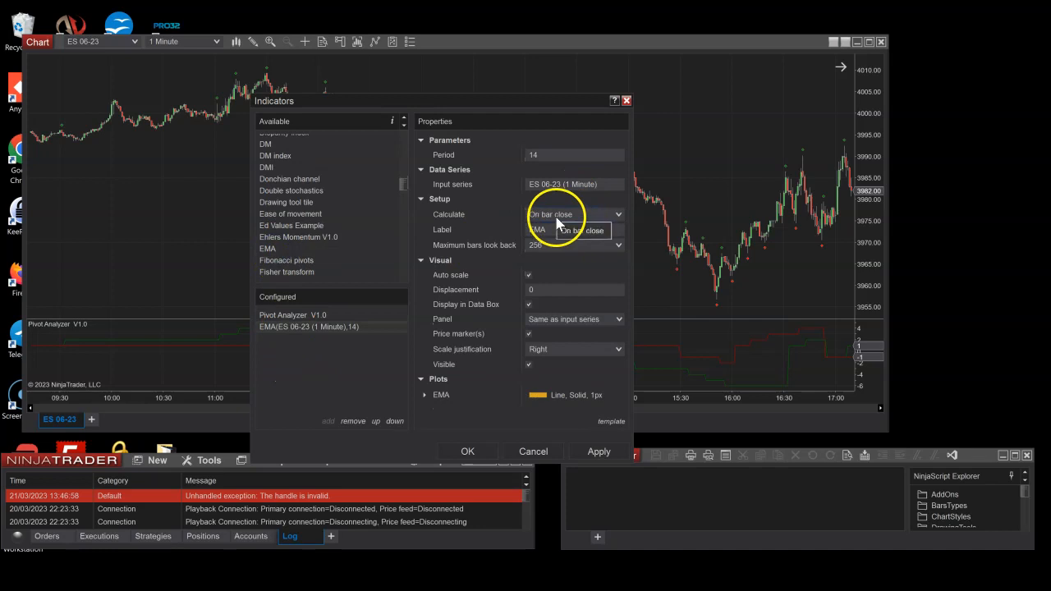
left_click(292, 316)
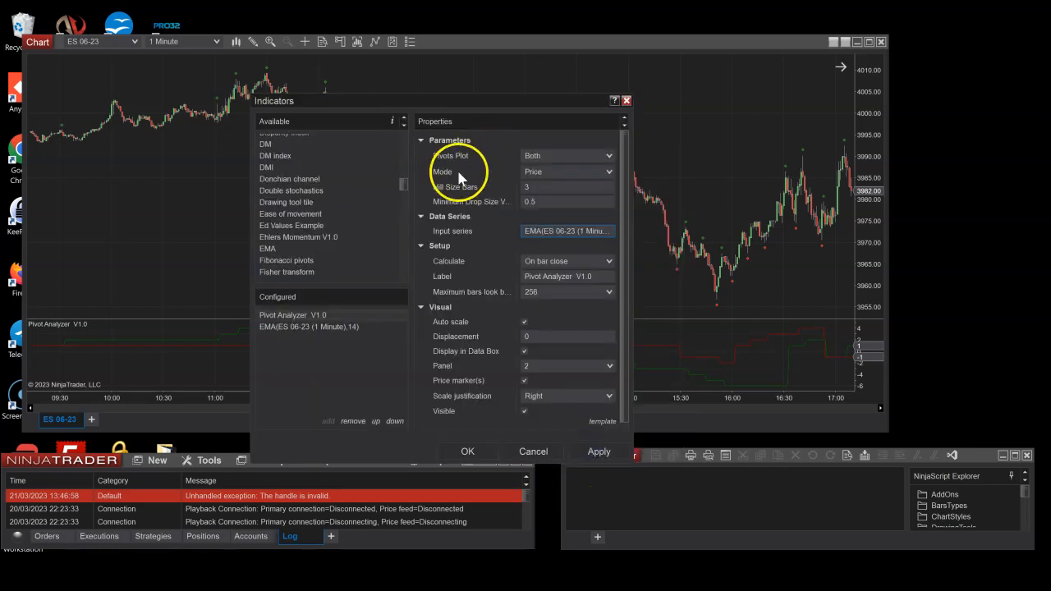
left_click(567, 173)
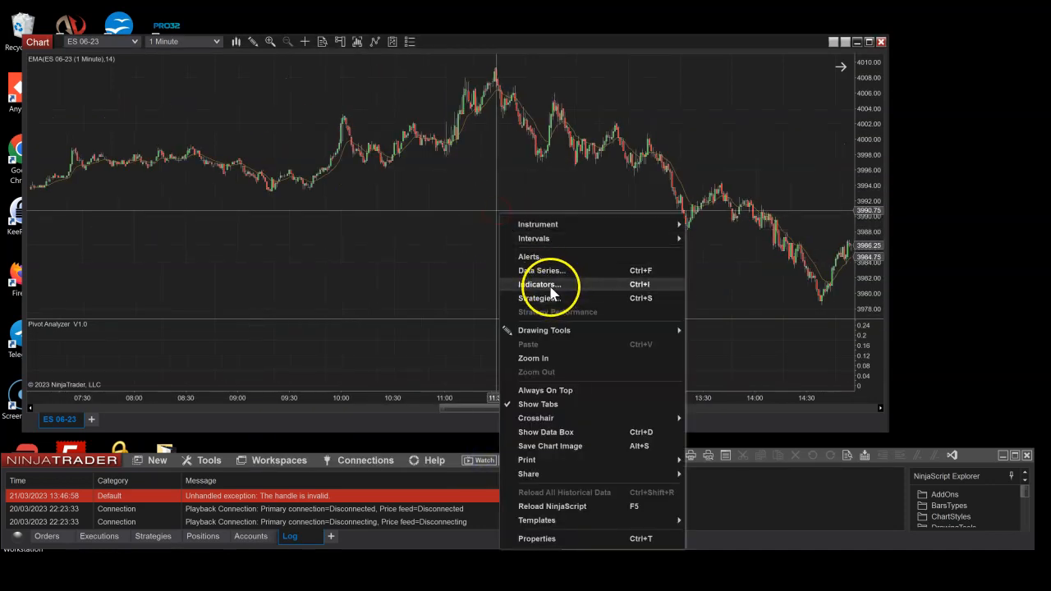
Step: Set the ES Data Series down-bar and up-bar colours to Transparent and apply
left_click(542, 270)
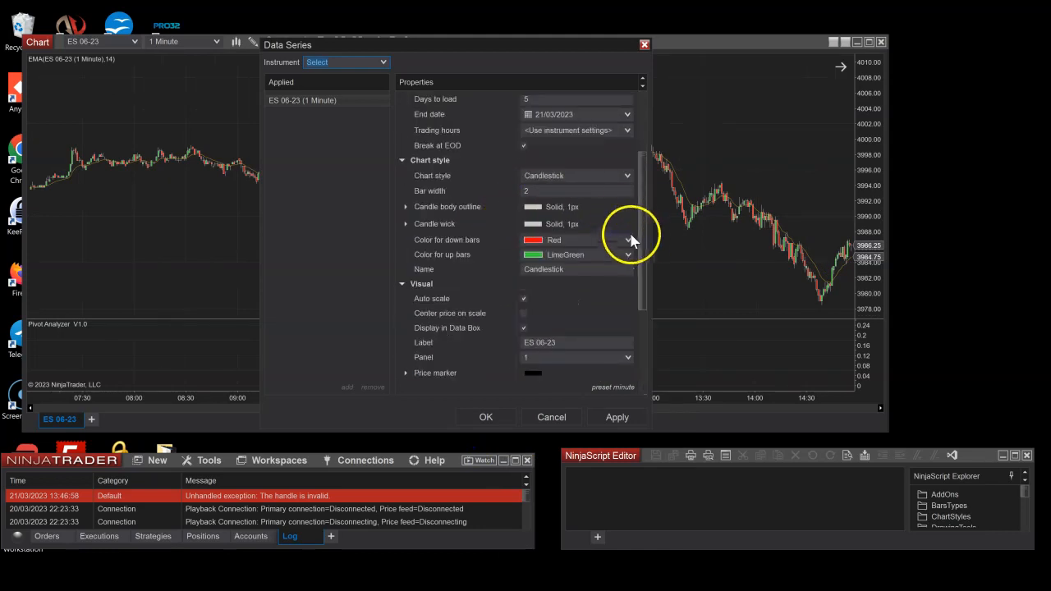
left_click(627, 240)
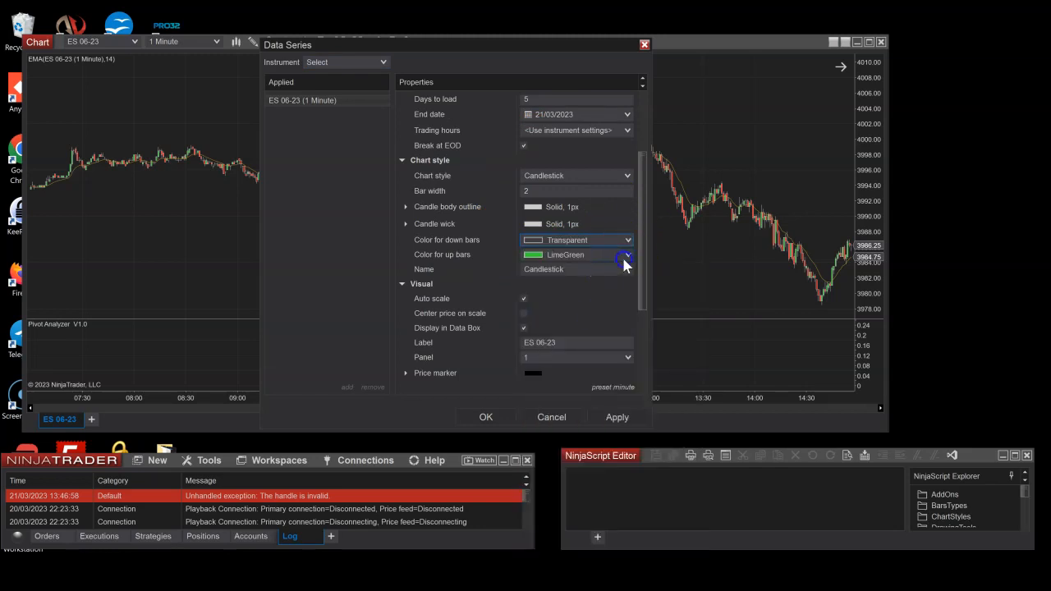
left_click(618, 417)
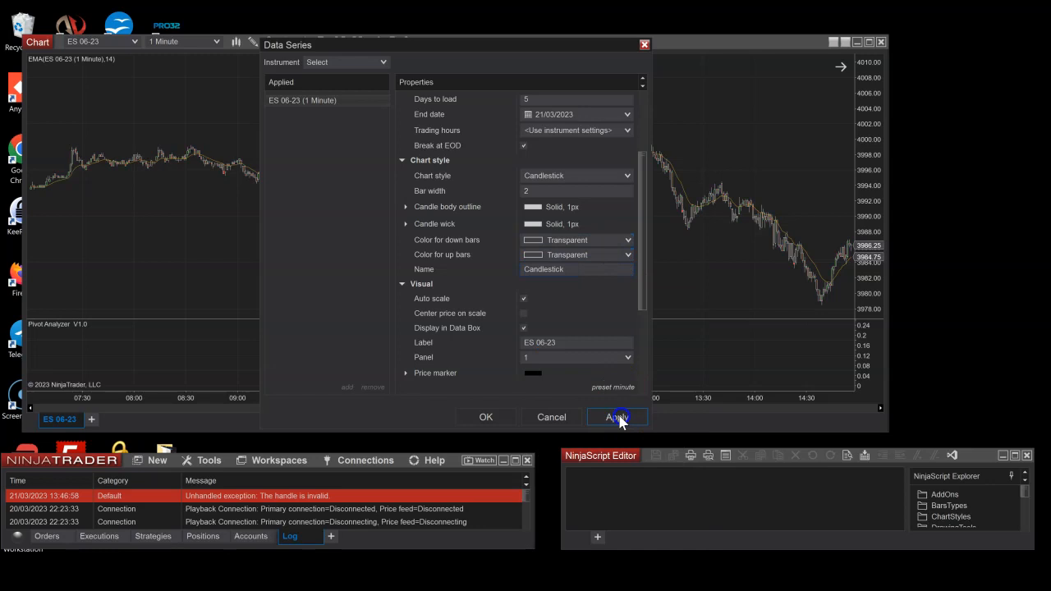
left_click(407, 207)
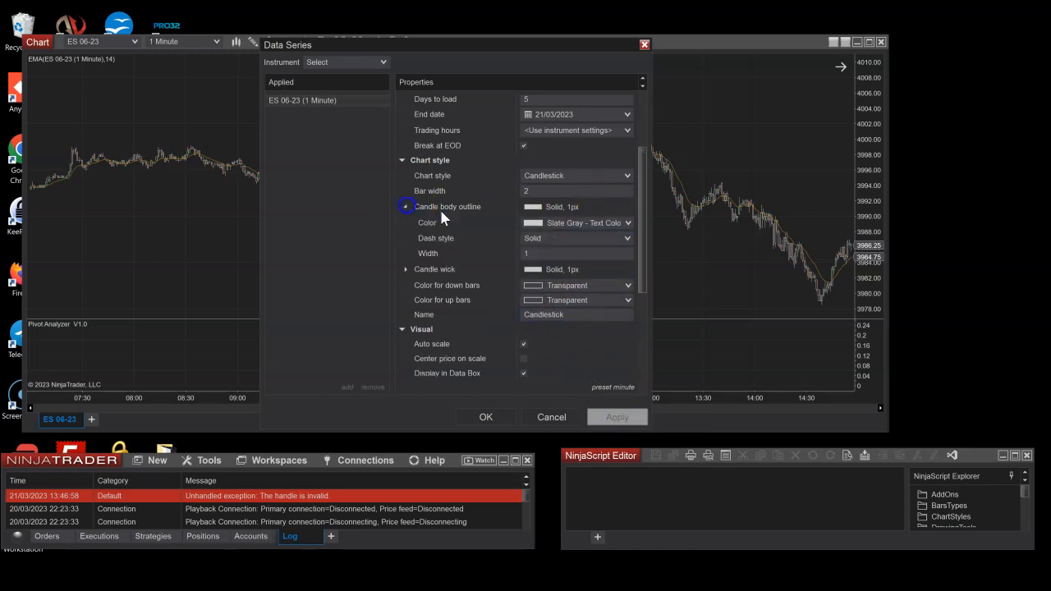
Step: Keep slate gray candle outlines and wicks and confirm the candle style
left_click(627, 223)
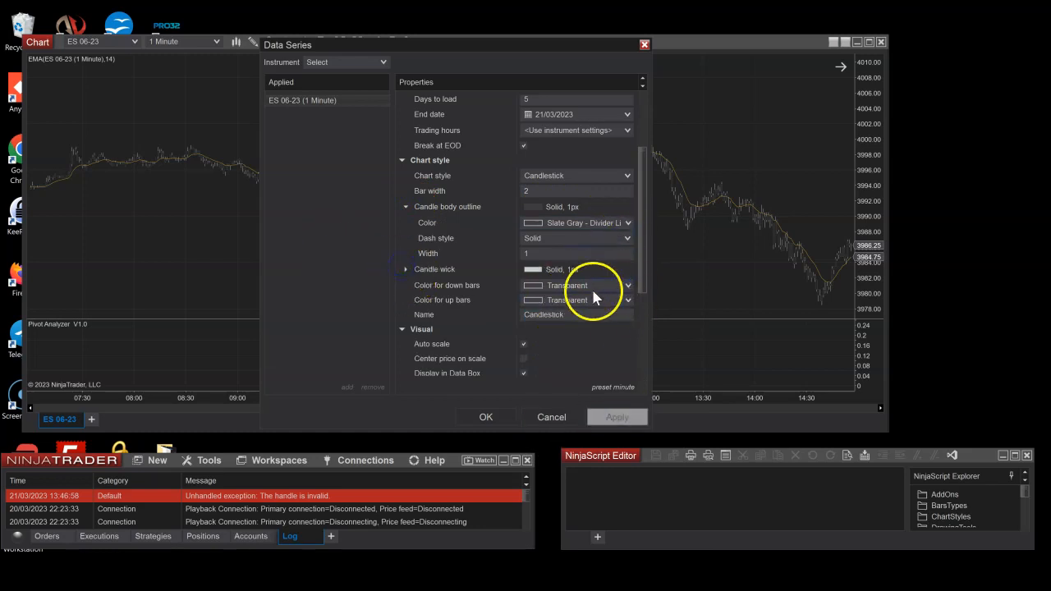
left_click(627, 285)
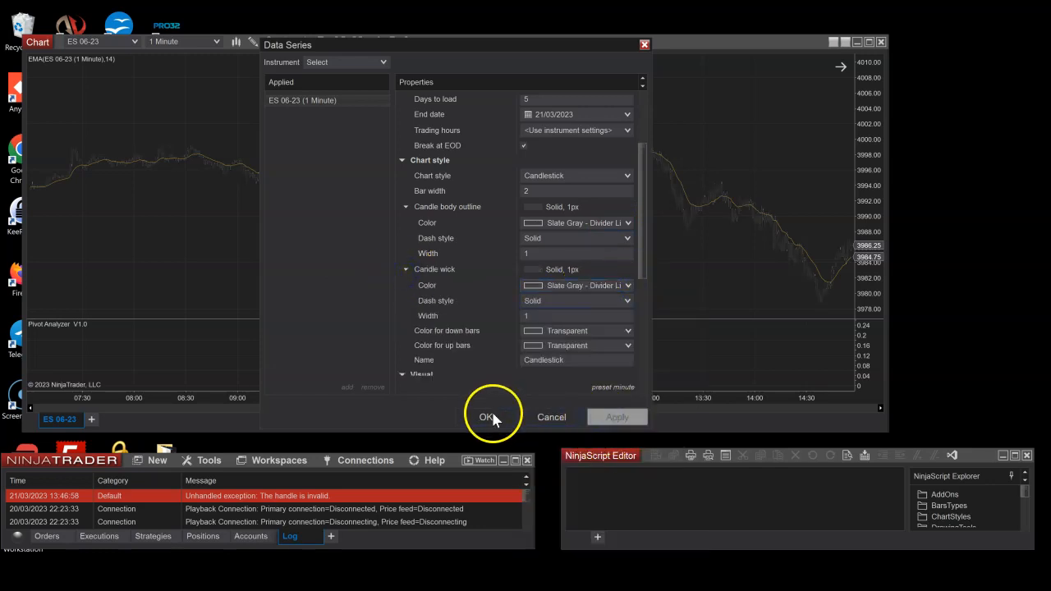
left_click(486, 417)
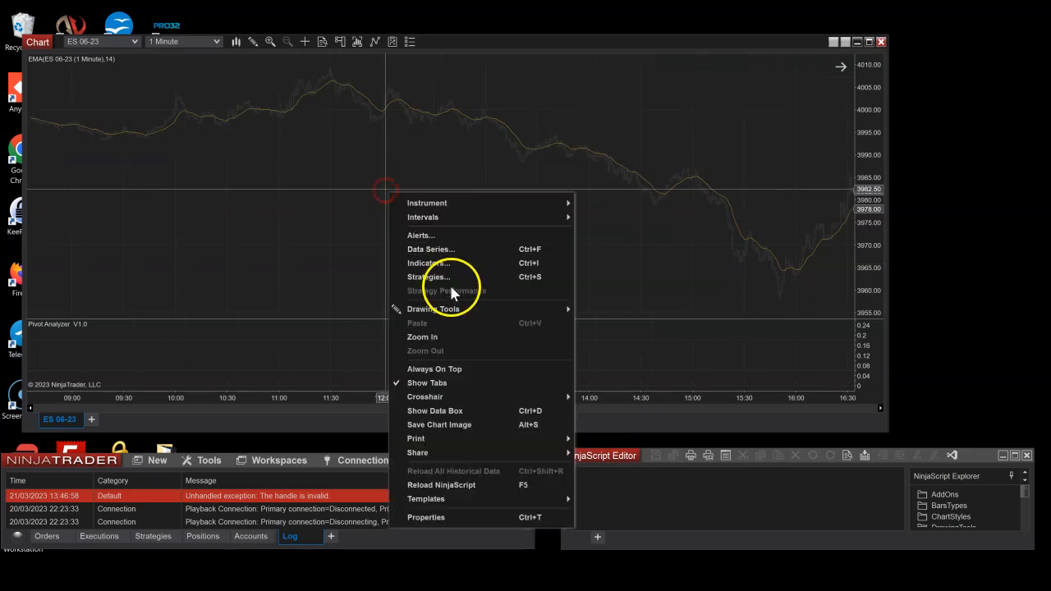
Step: Confirm Pivot Analyzer in Indicator mode on the EMA input so dots mark EMA pivots
left_click(429, 263)
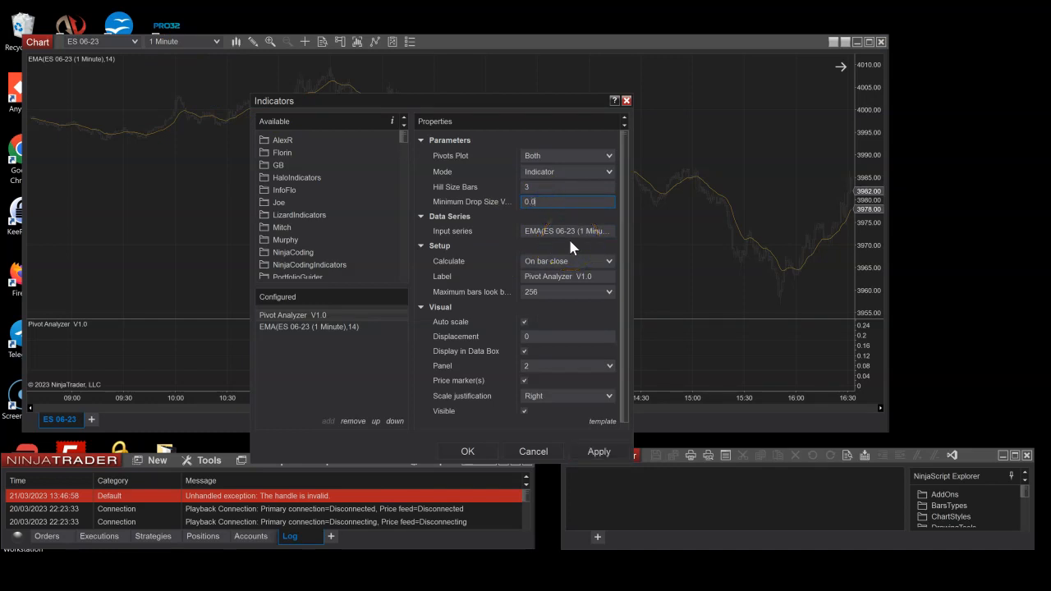
left_click(467, 451)
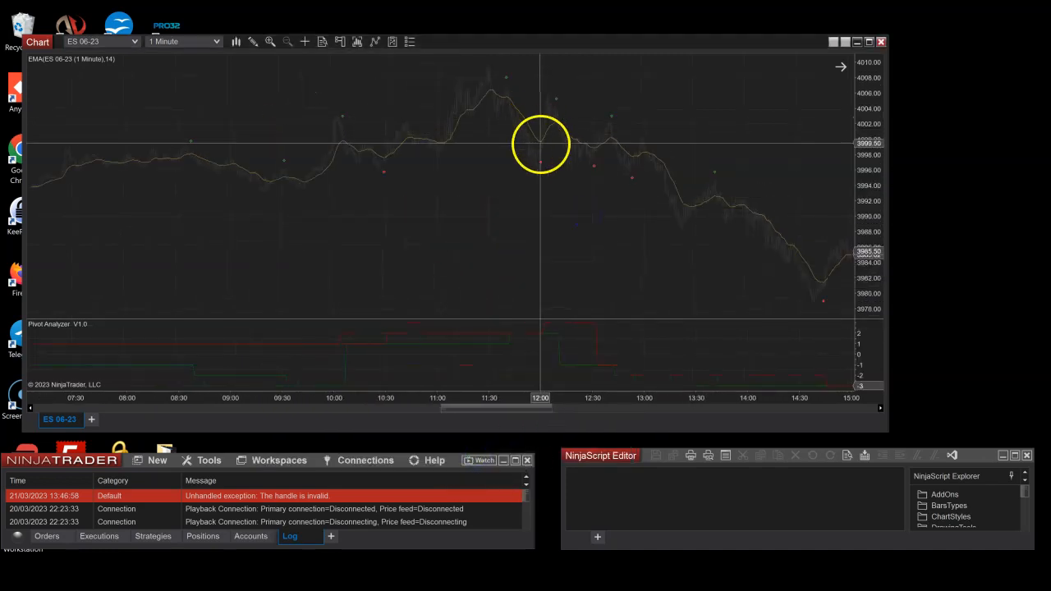
mouse_move(627, 157)
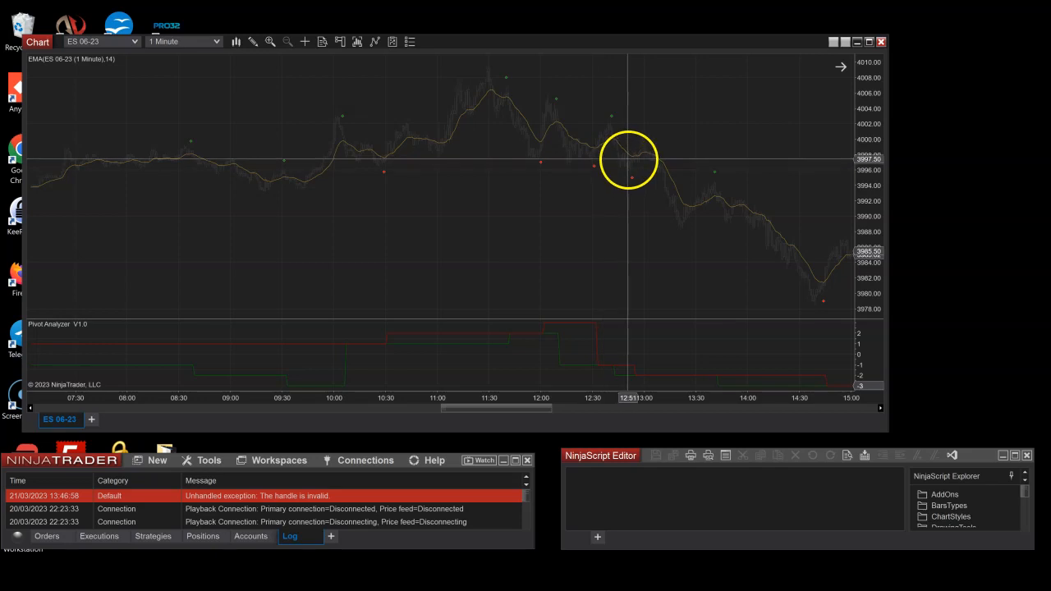
mouse_move(359, 150)
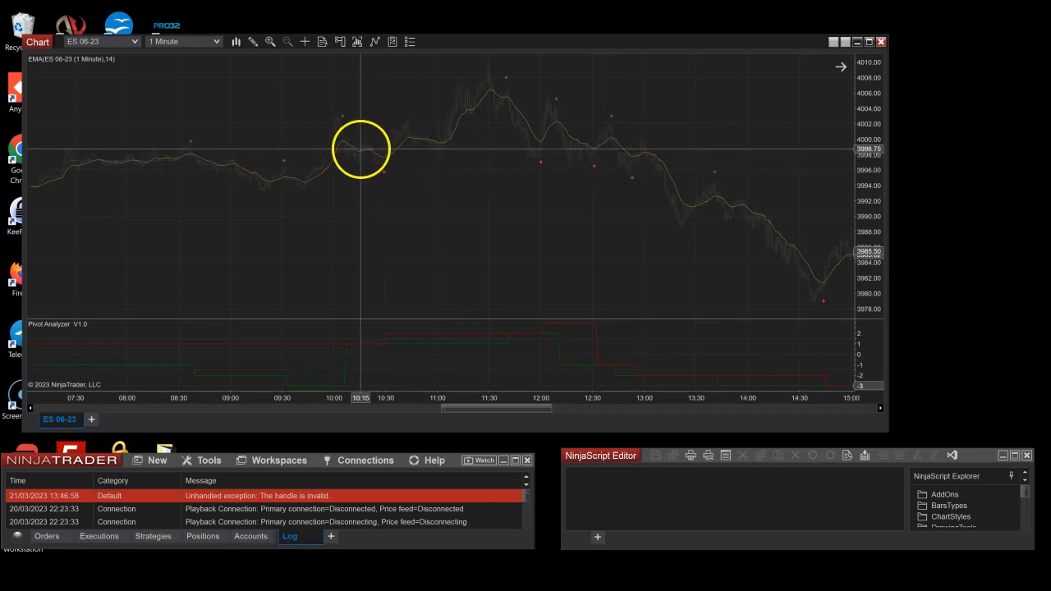
mouse_move(335, 228)
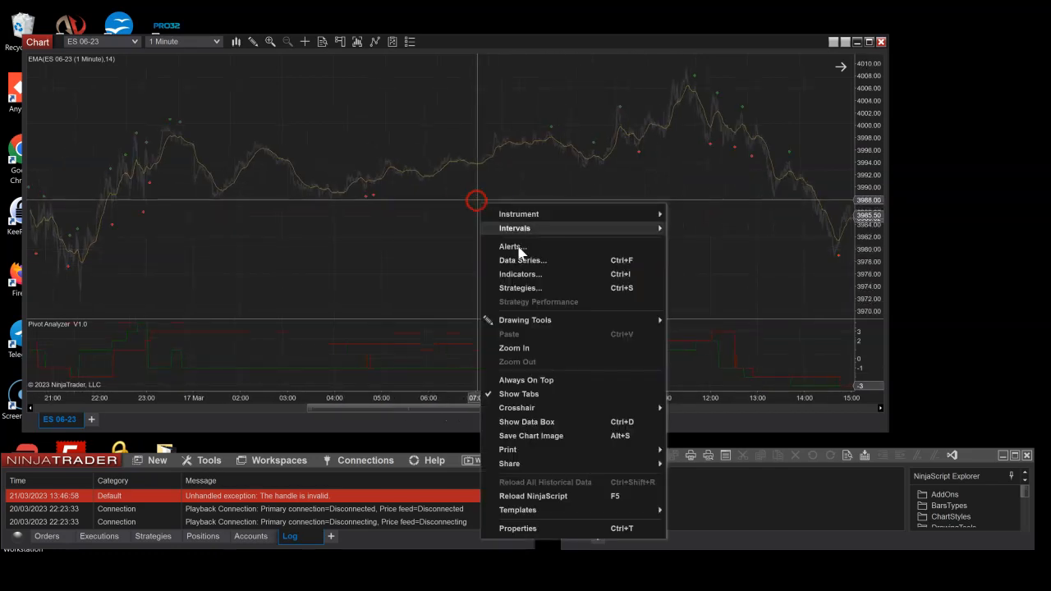
Step: Adjust Pivot Analyzer's Hill Size Bars and enter a Minimum Drop Size of 0.05
left_click(519, 272)
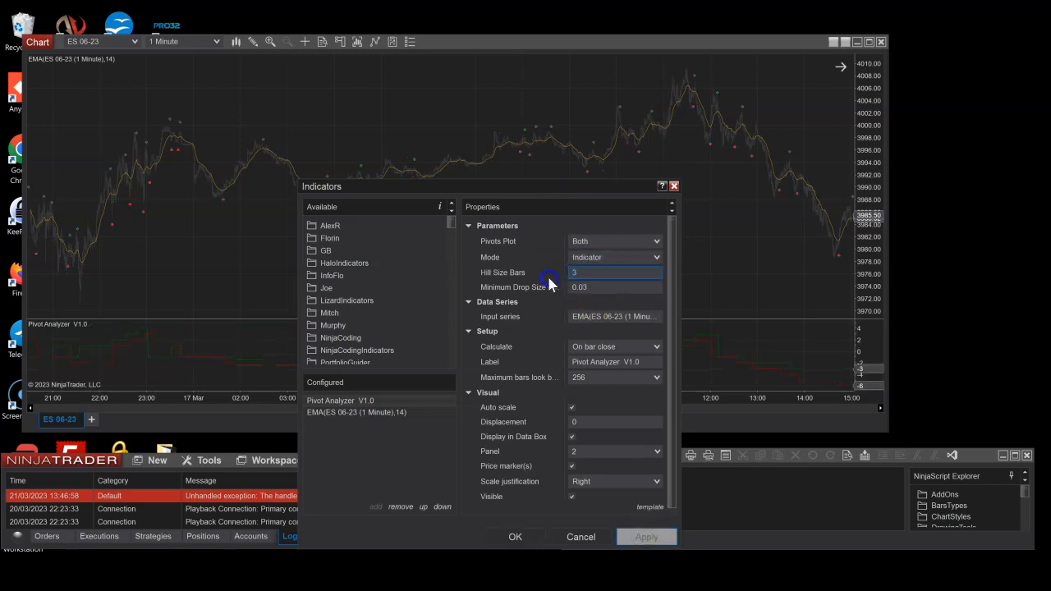
left_click(647, 535)
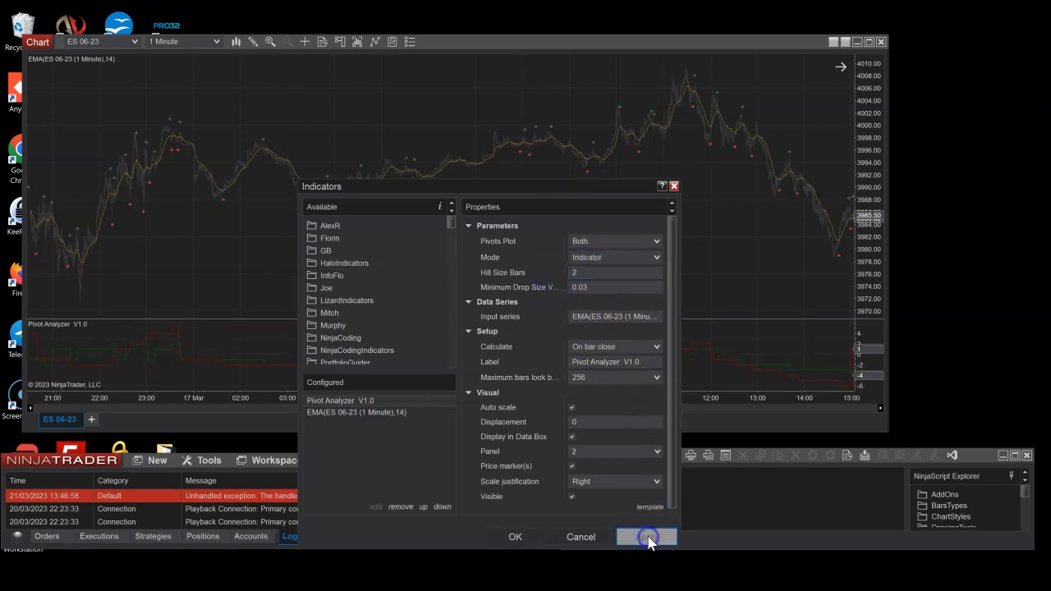
left_click(614, 285)
type("0.5")
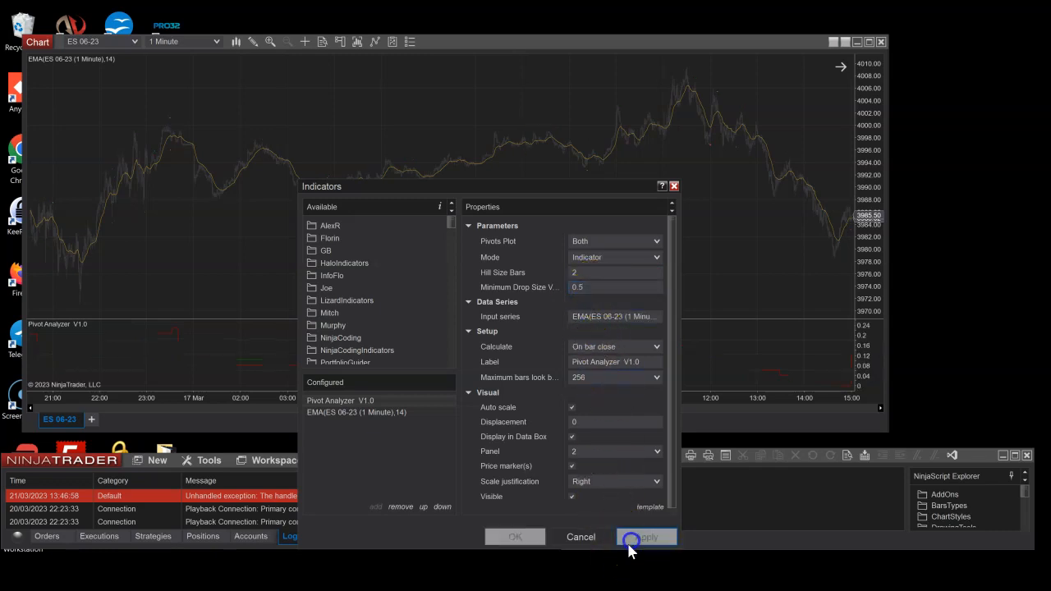
left_click(647, 535)
type("0.4")
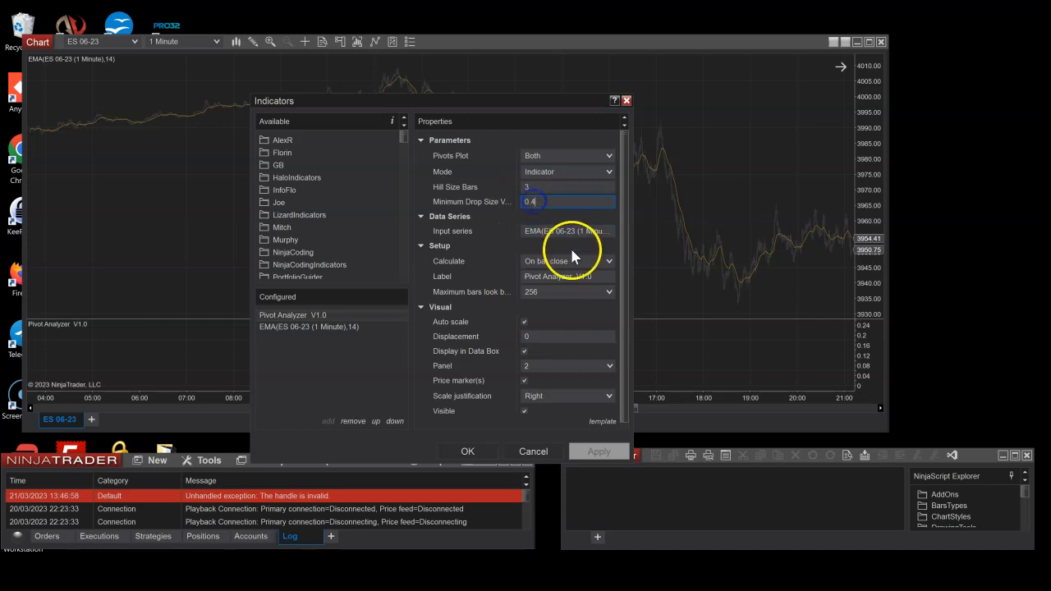
type("0.05")
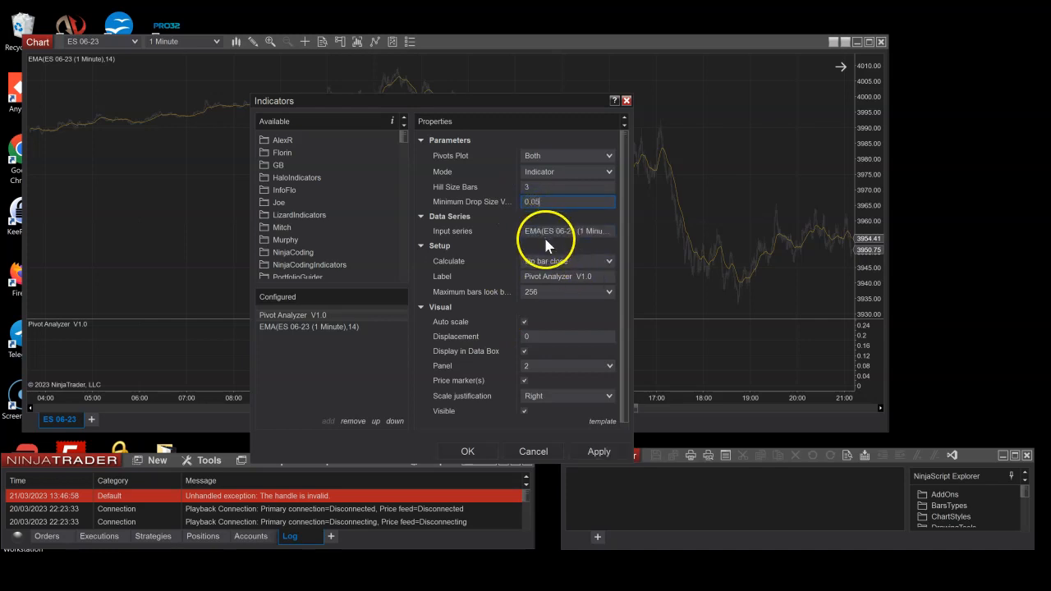